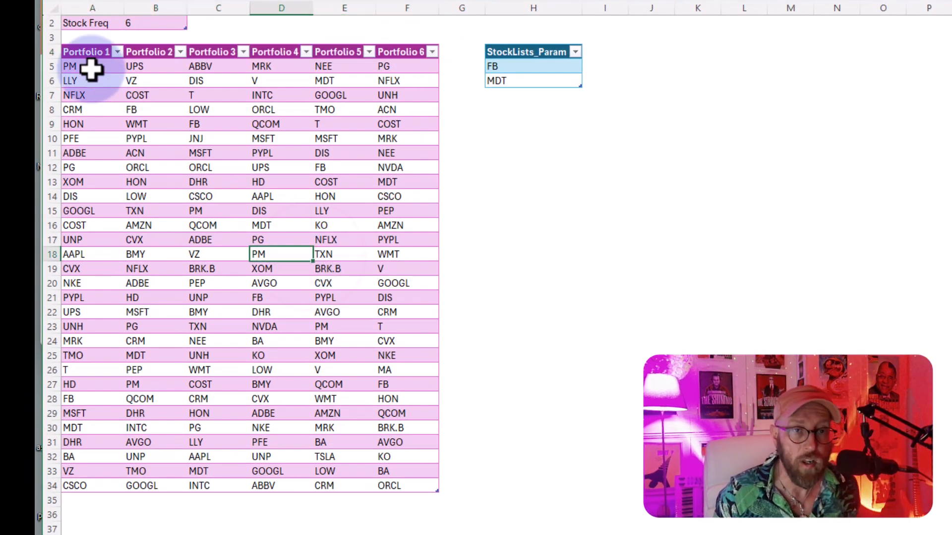
Load the portfolio table into Power Query Editor as Table1 and delete its Changed Type step
click(218, 94)
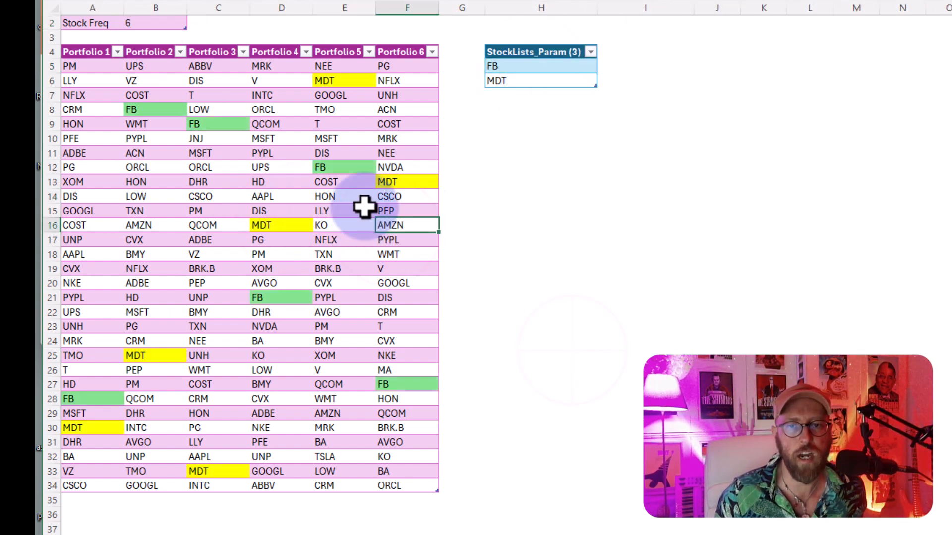
click(645, 297)
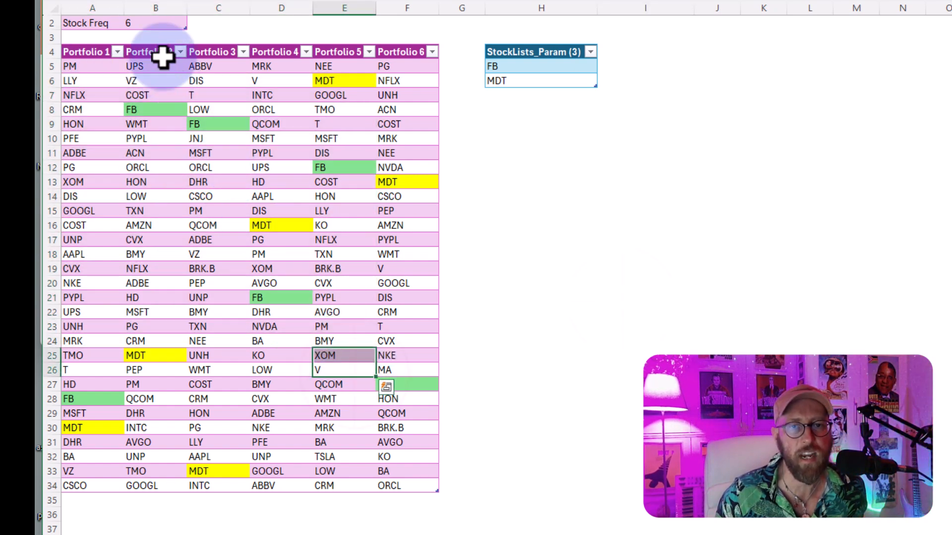
text(1)
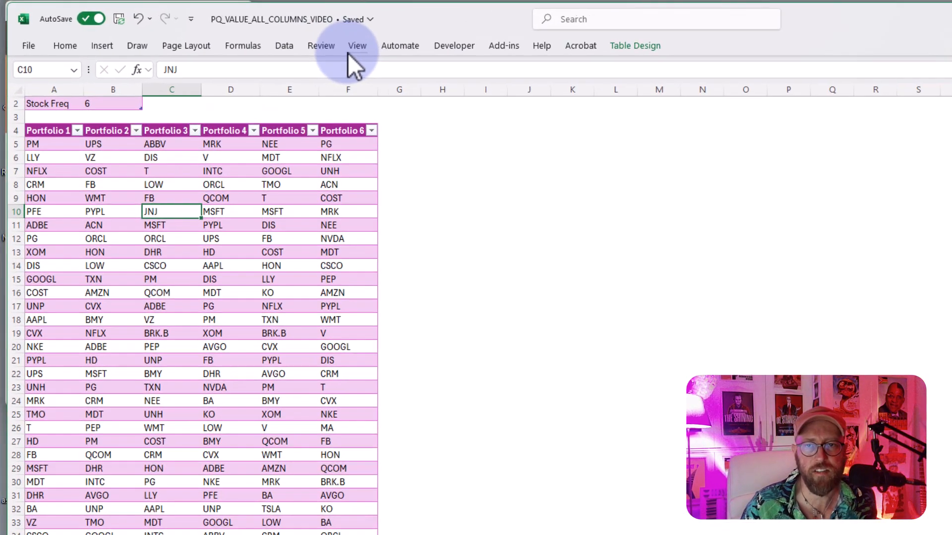
click(283, 46)
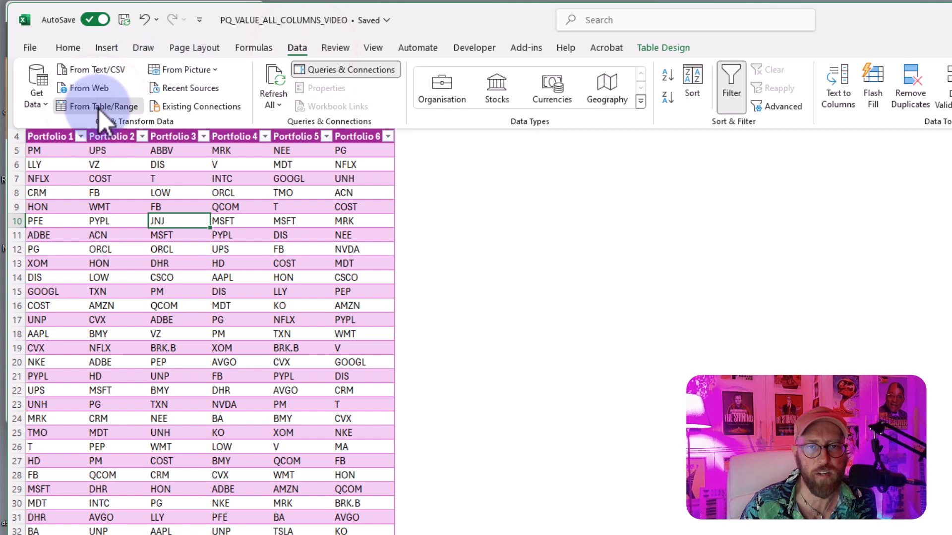
click(99, 106)
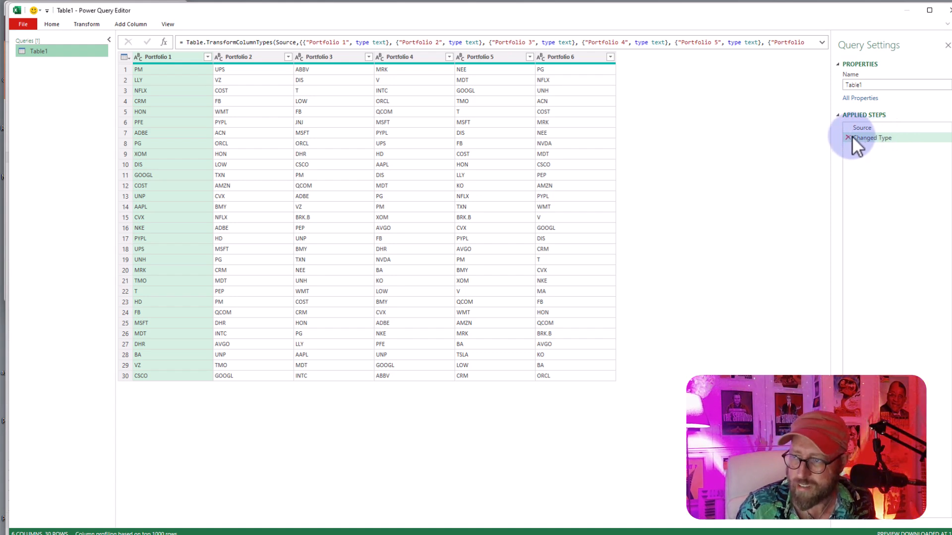
click(848, 138)
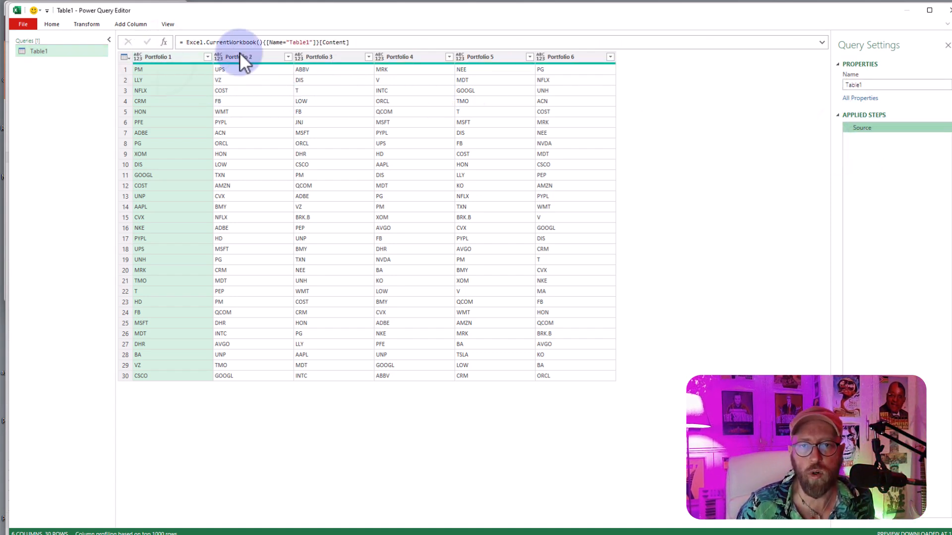
mouse_move(571, 68)
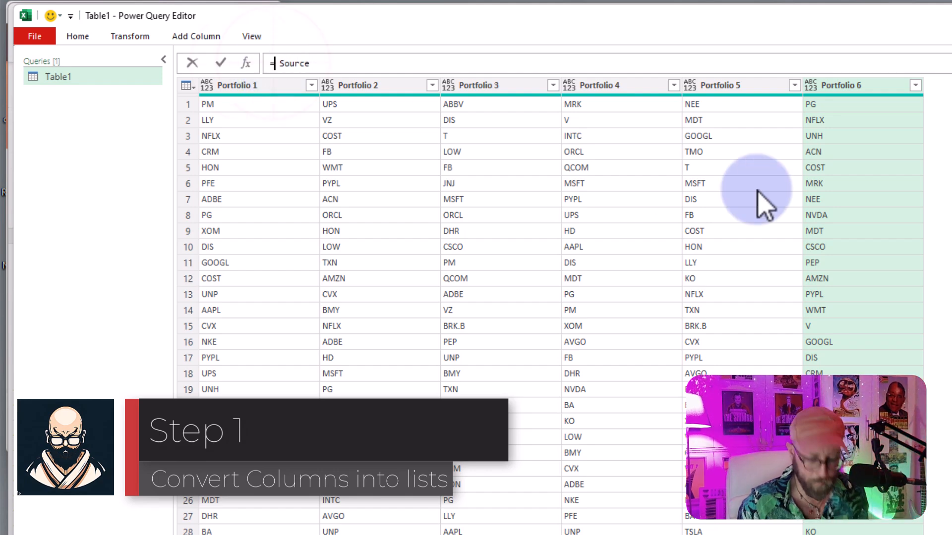
Convert the table with =Table.ToColumns(Source), preview the lists, and rename the step ColCon
text(=Table.ToColumns()
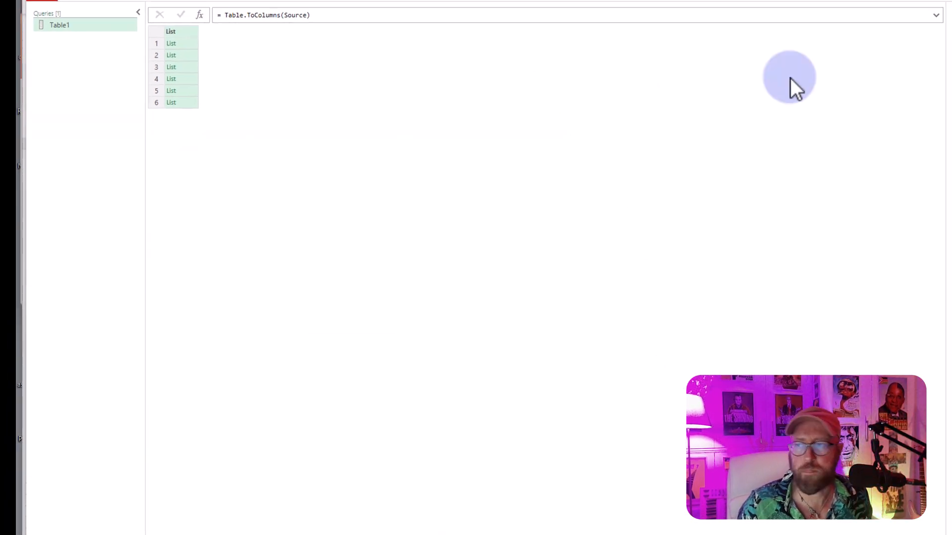
click(170, 55)
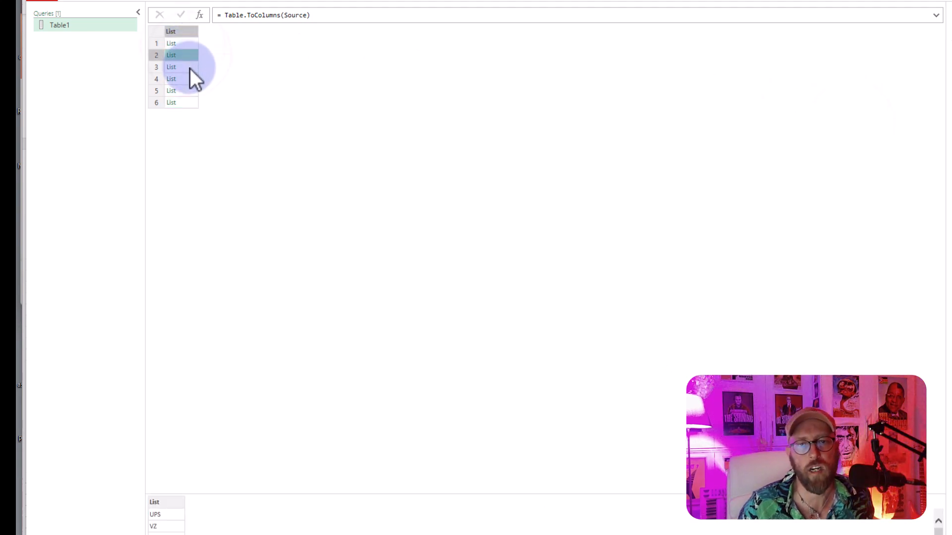
click(171, 78)
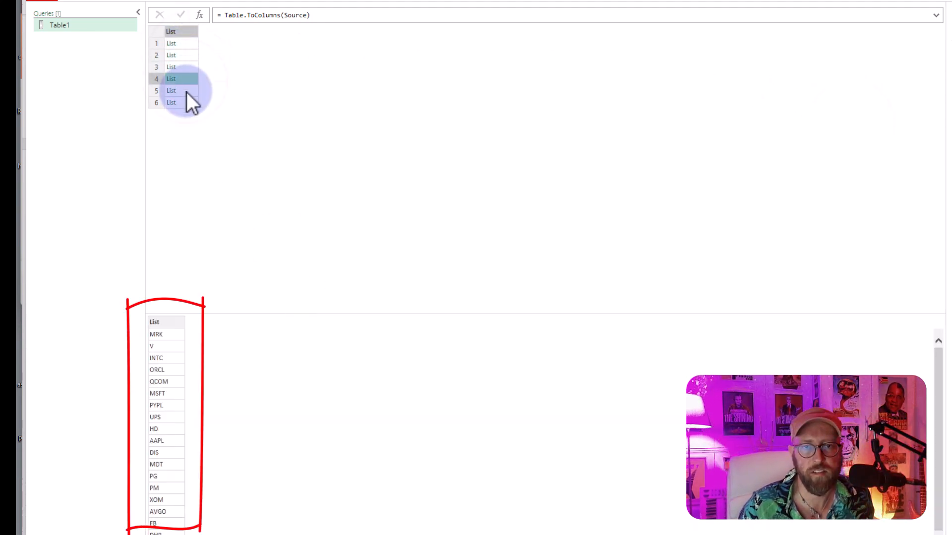
click(171, 90)
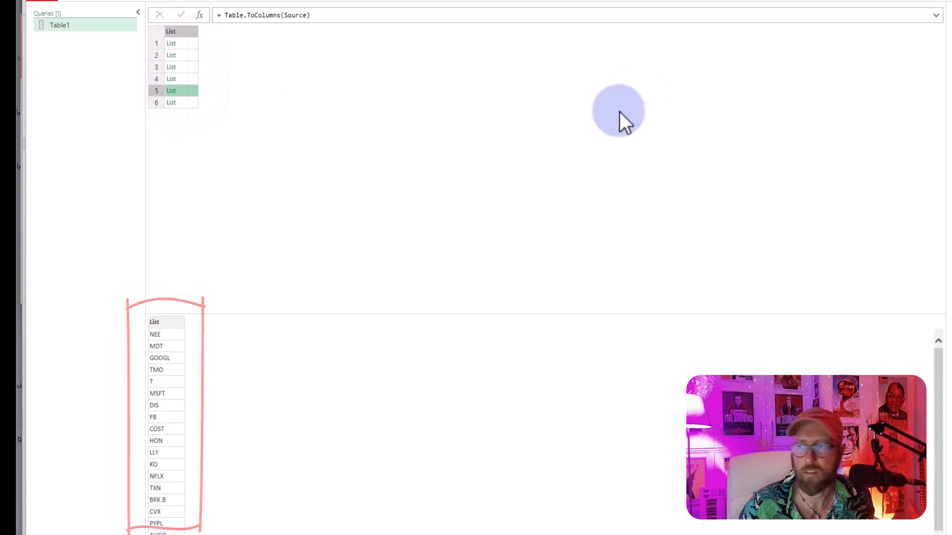
key(F2)
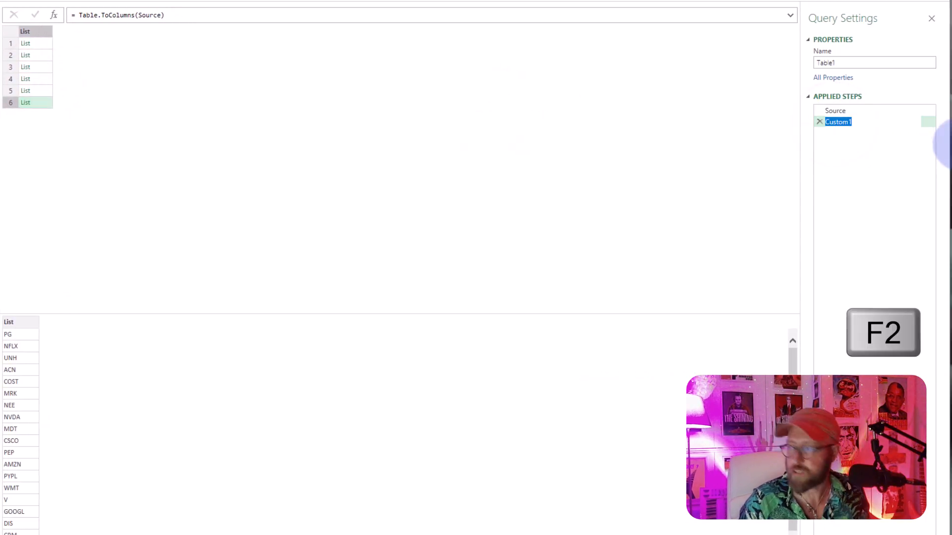
text(ColCon)
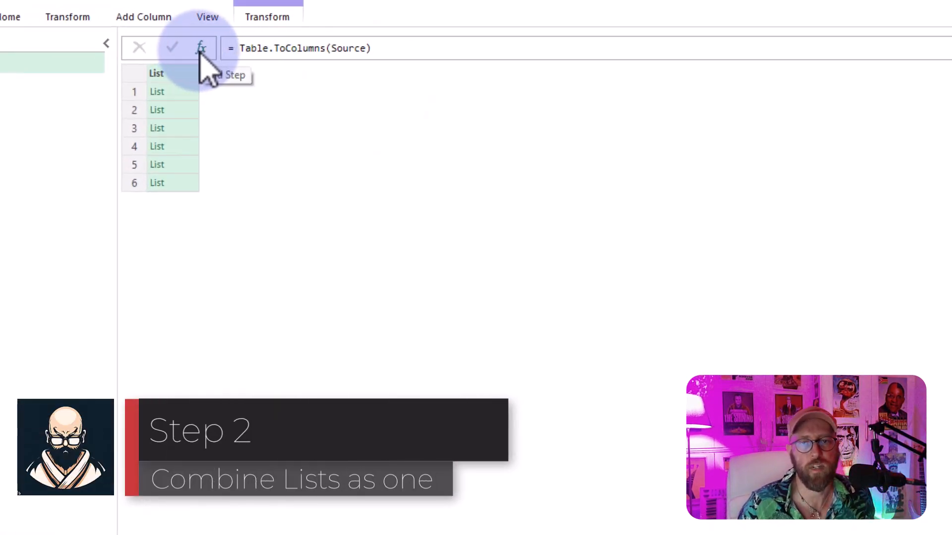
Add a step =List.Combine(ColConvert) merging the six lists, then rename it
text(ColConvert)
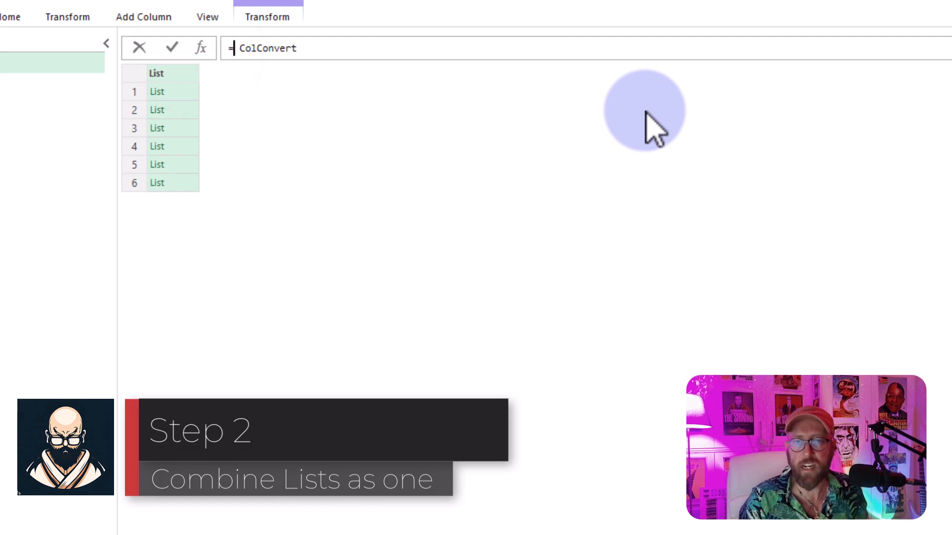
text(listc)
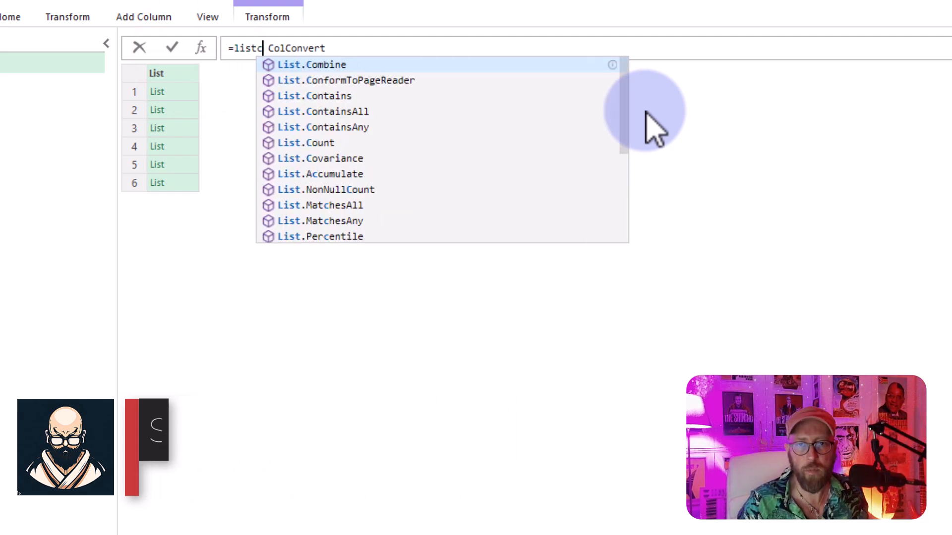
click(311, 65)
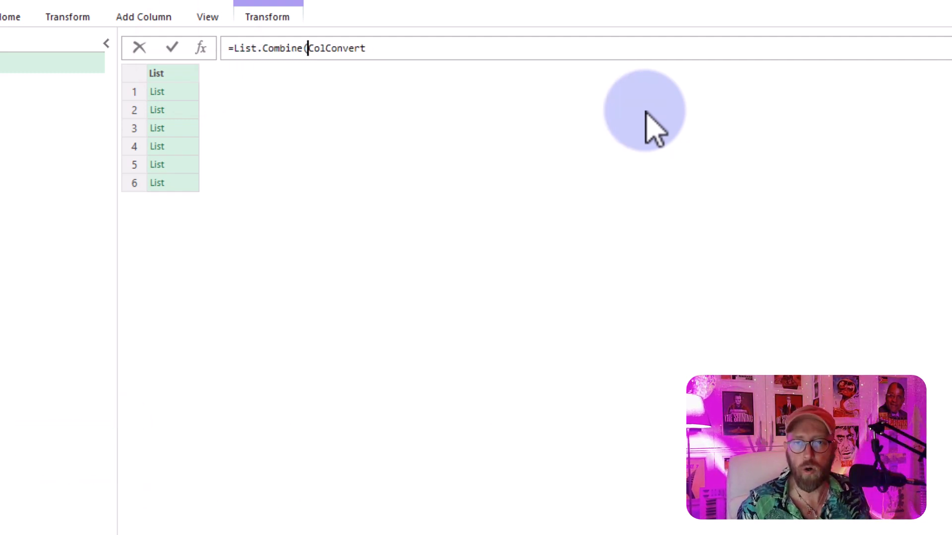
text())
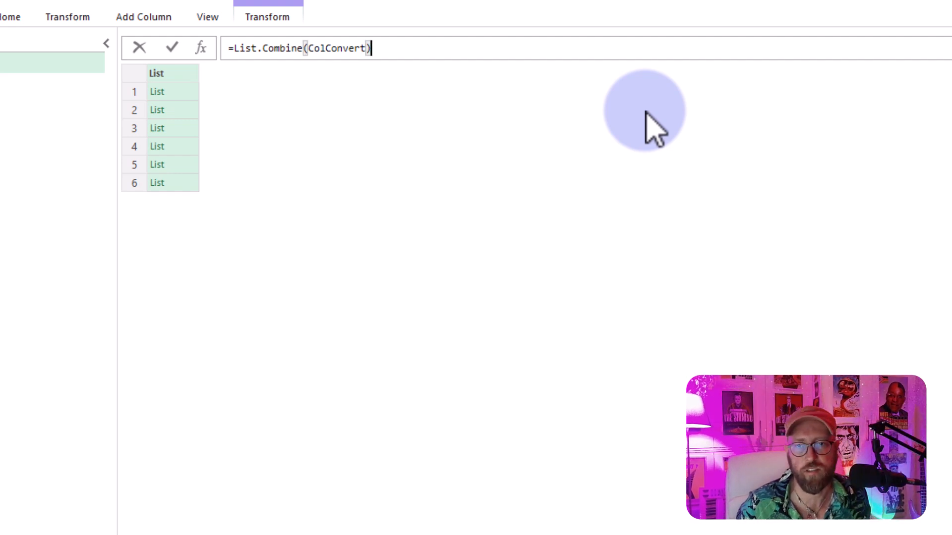
click(172, 48)
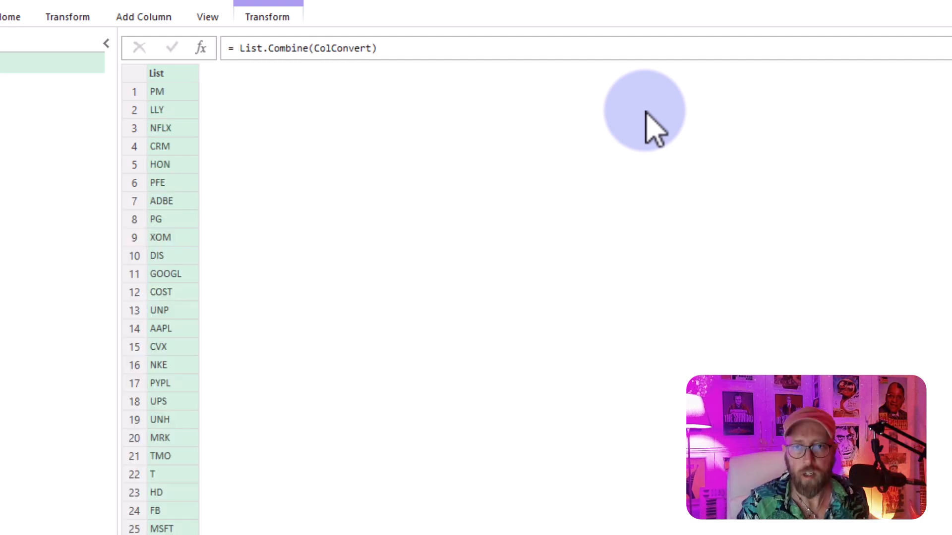
scroll(down, 3)
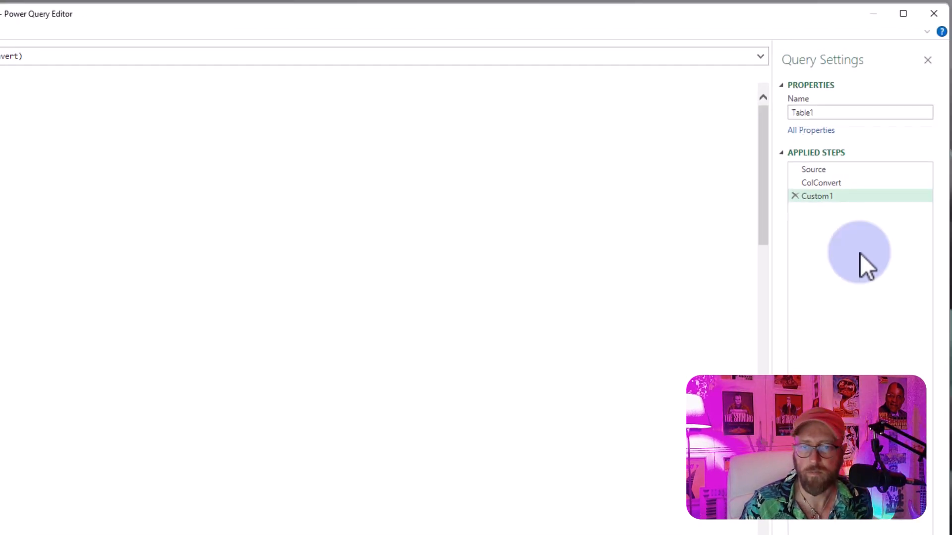
key(F2)
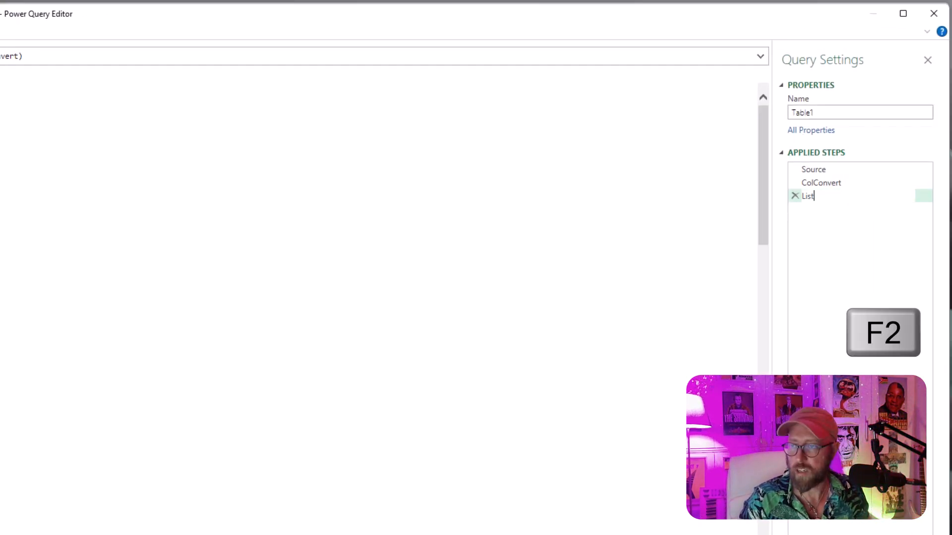
key(Return)
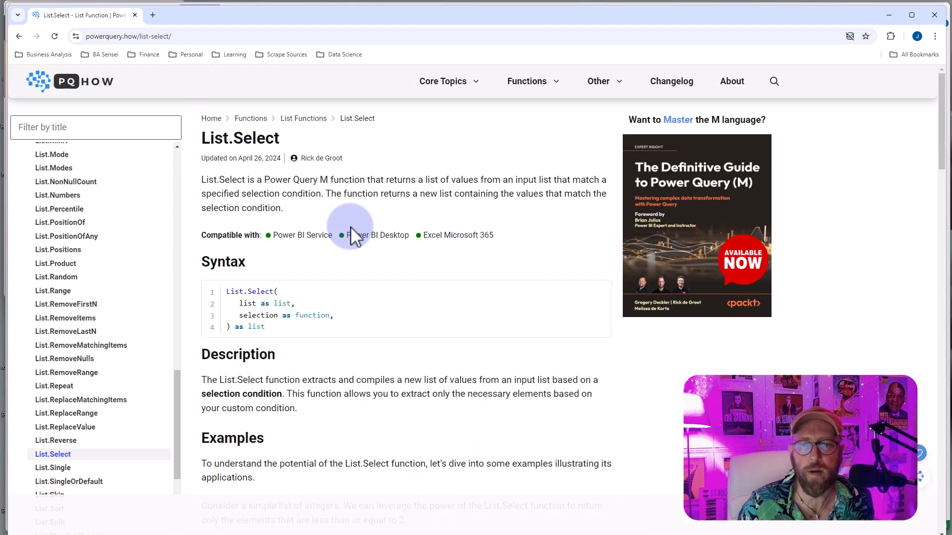
Scroll through the List.Select examples on the powerquery.how reference page
scroll(down, 3)
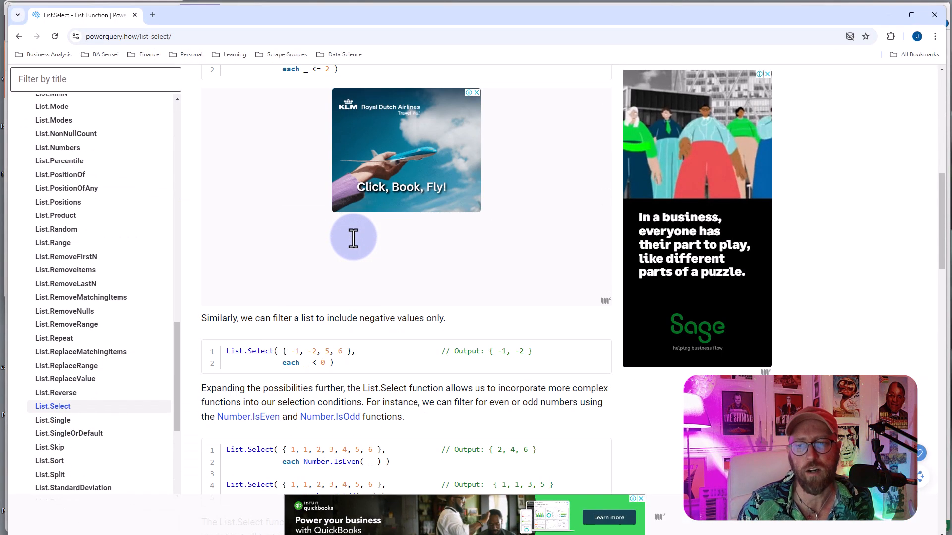
scroll(up, 3)
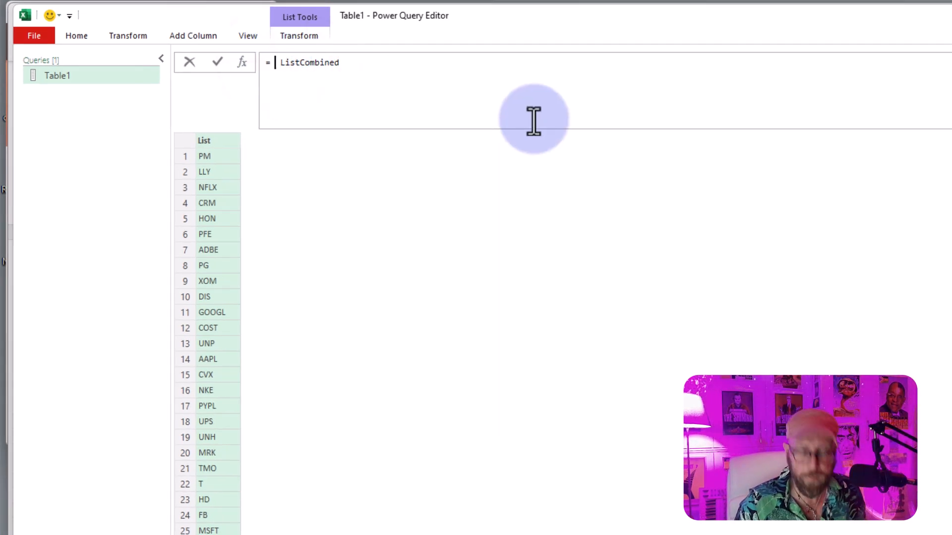
Filter ListCombined with List.Select and Text.Length, ending on three-character codes
text(List.Select)
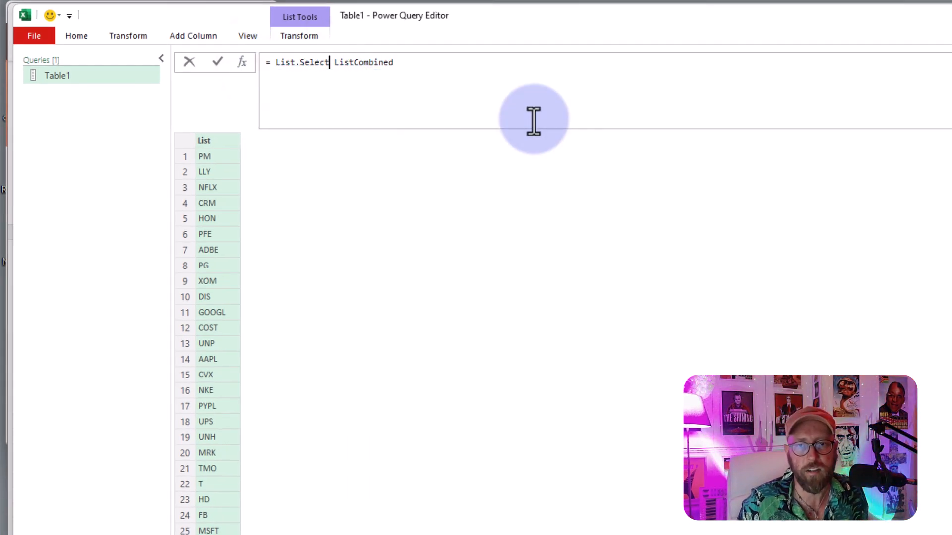
text(()
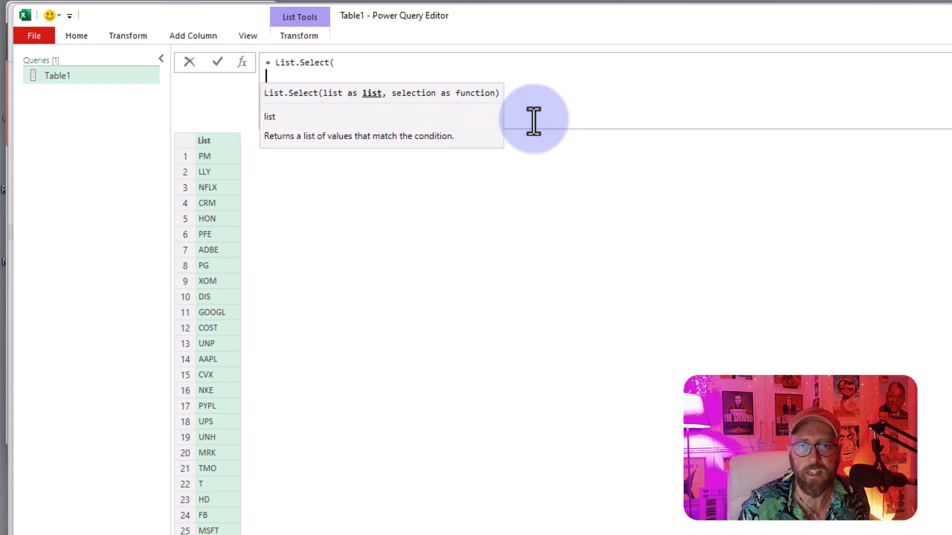
text(ListCombined,)
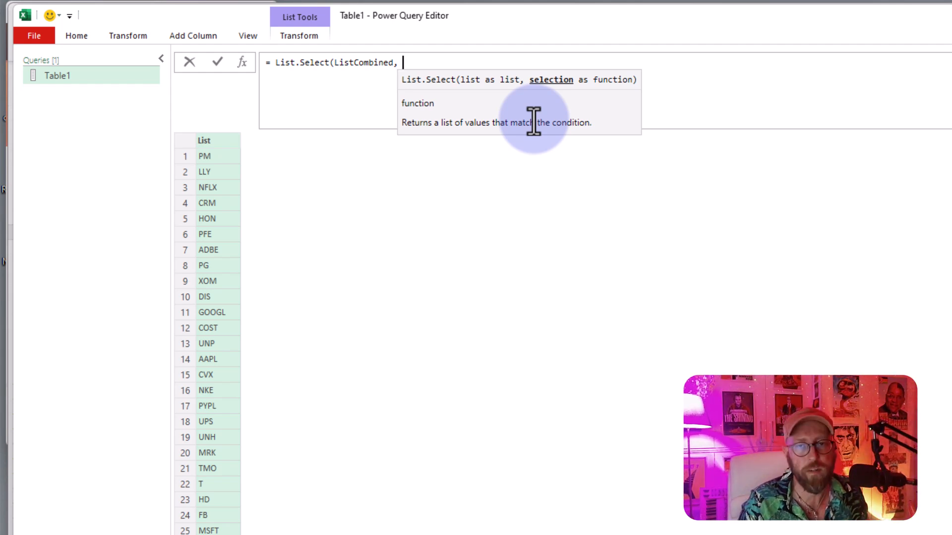
text(each)
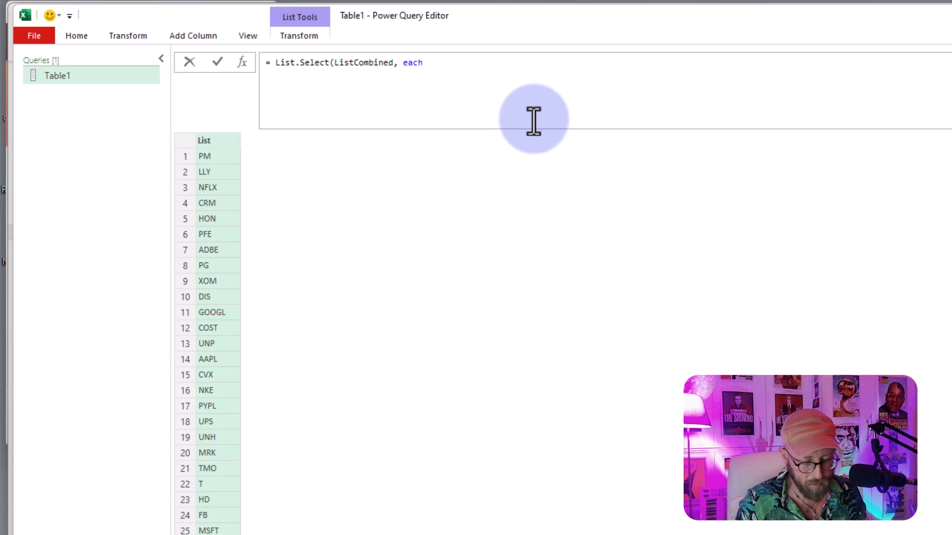
text(Text.Length)
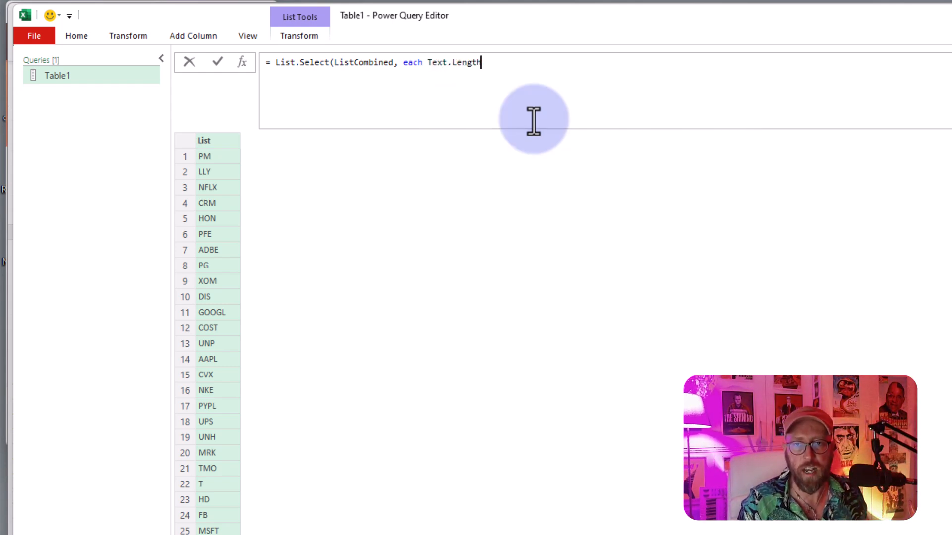
text(())
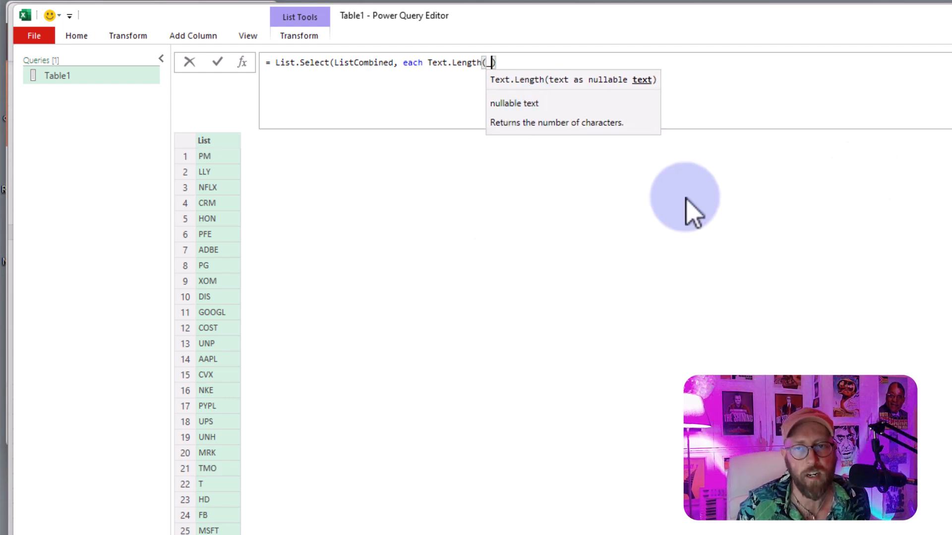
mouse_move(586, 106)
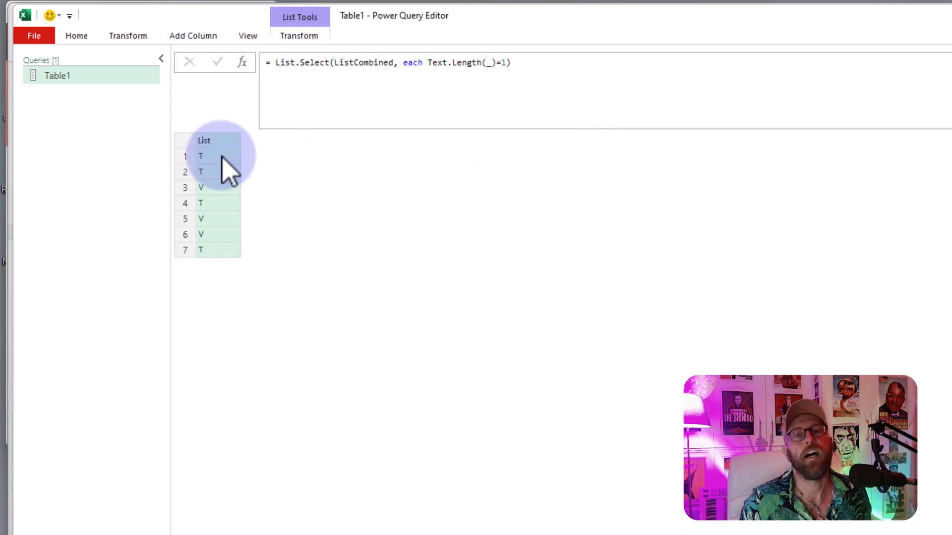
mouse_move(306, 63)
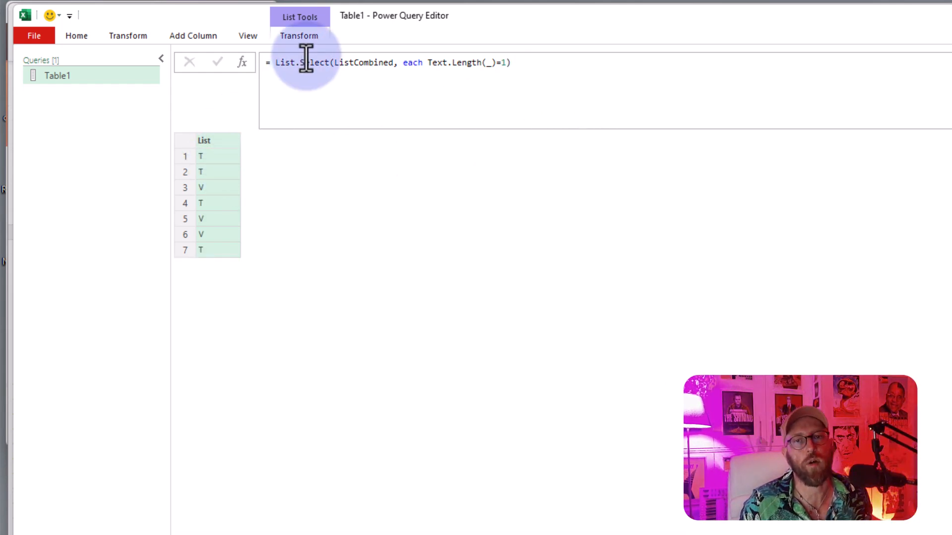
mouse_move(392, 70)
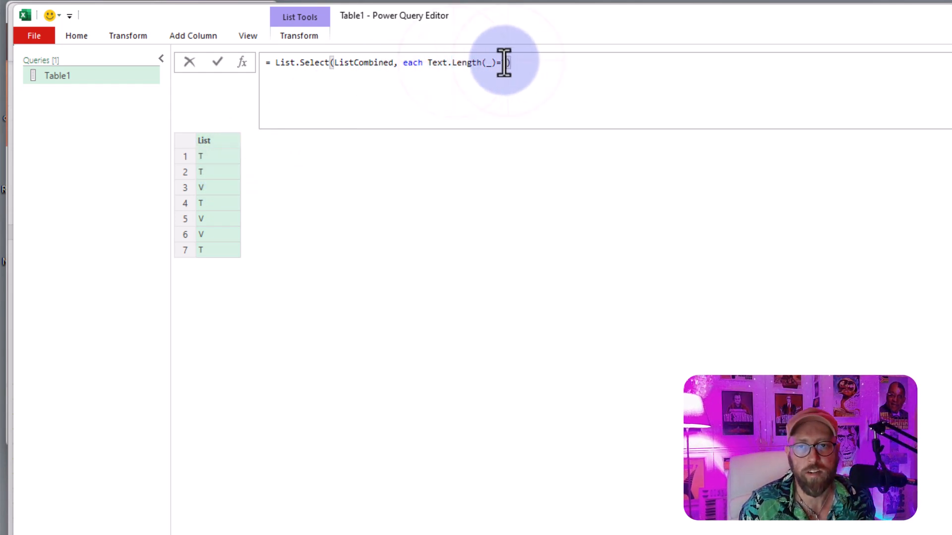
text(3))
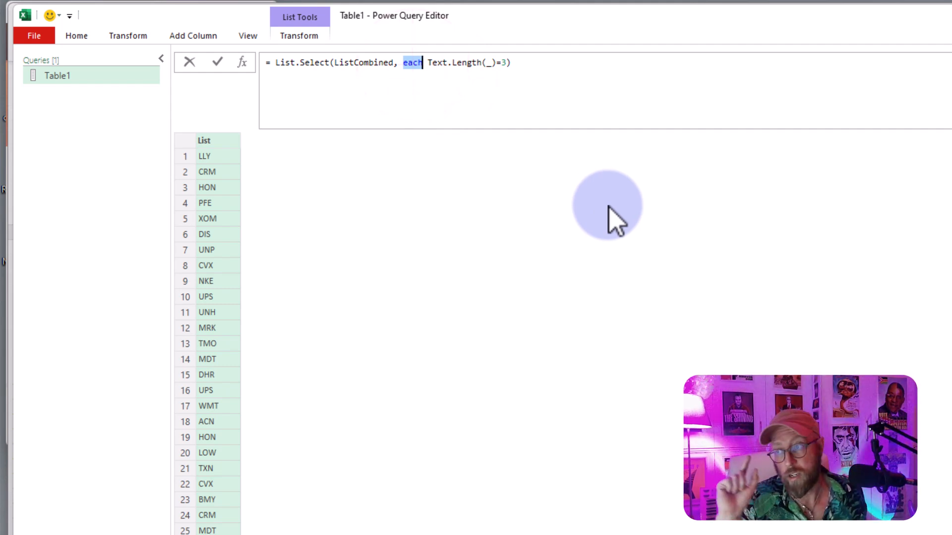
mouse_move(513, 88)
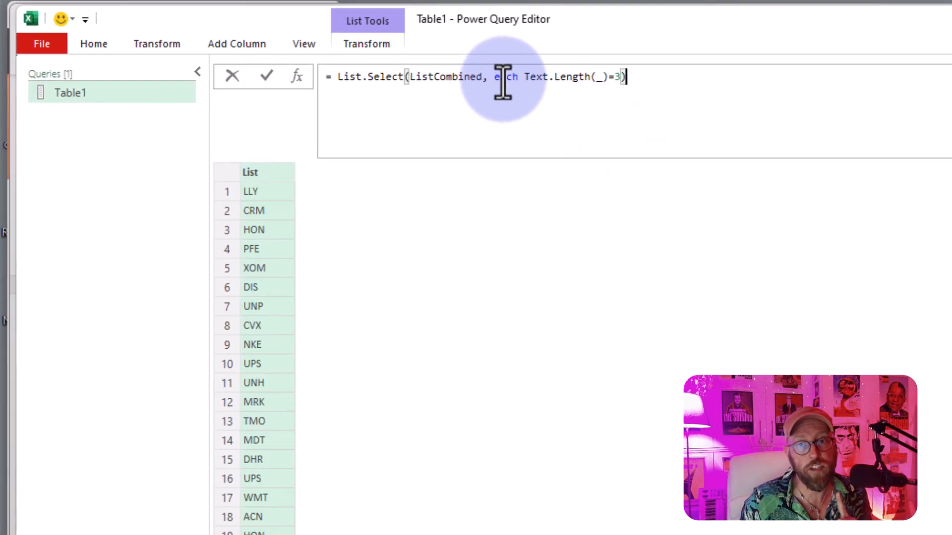
Replace each with MainList=> and the underscore with MainList, continuing on a new line
double_click(505, 76)
text(()
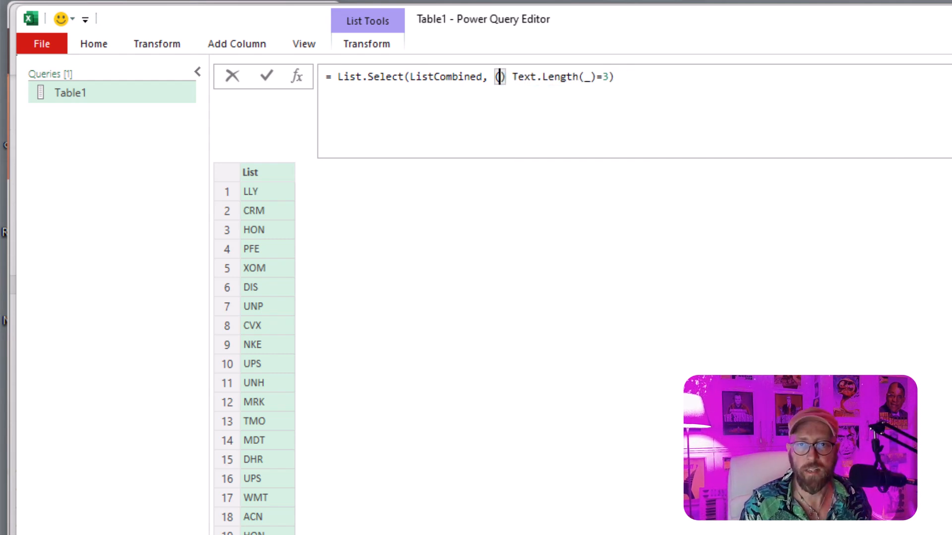
text(MainList)
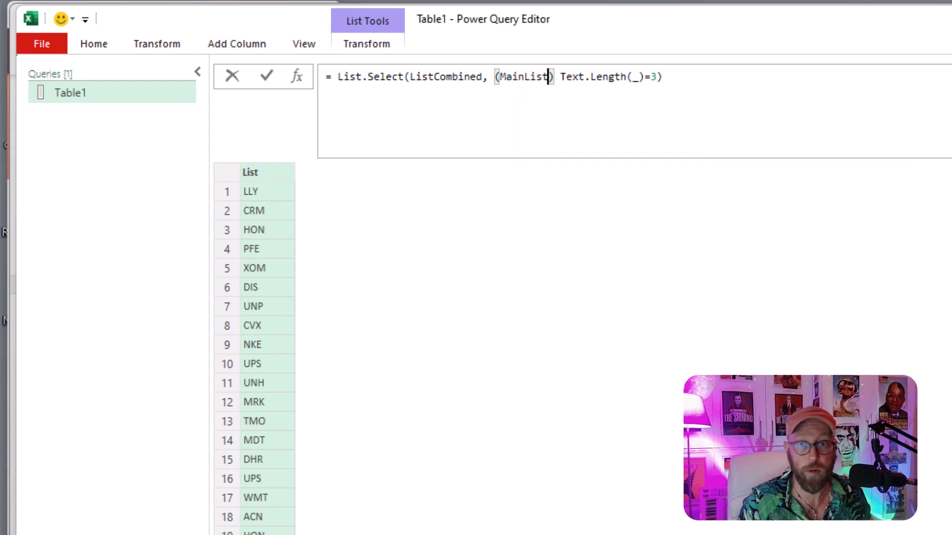
text(=>)
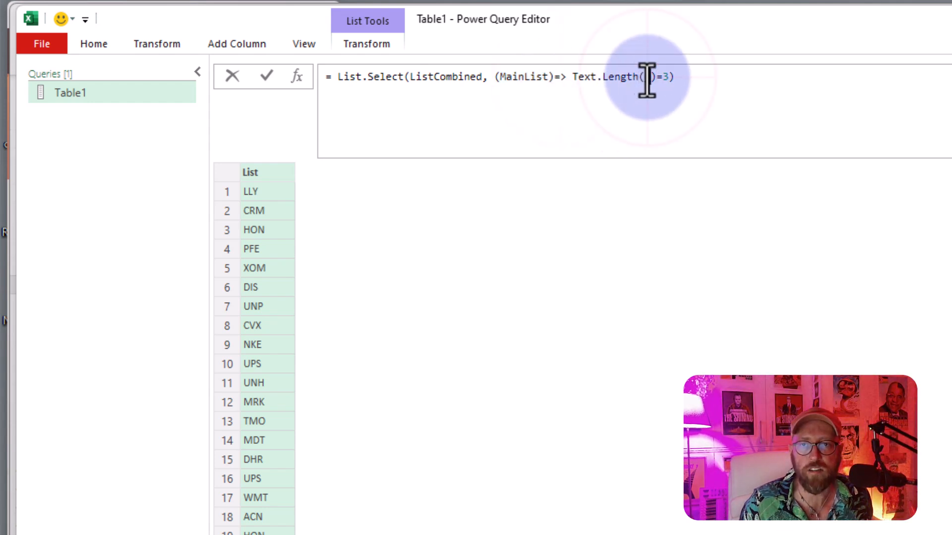
double_click(523, 76)
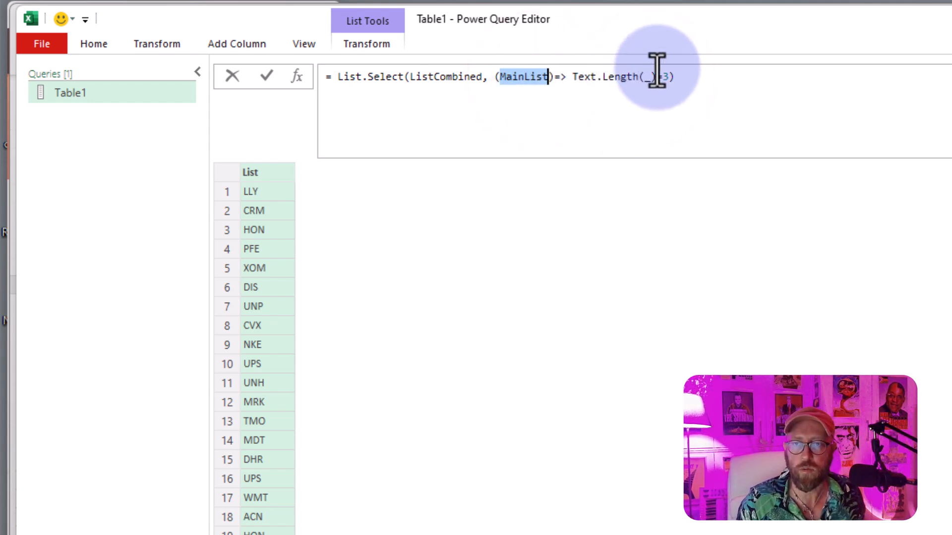
text(MainList)
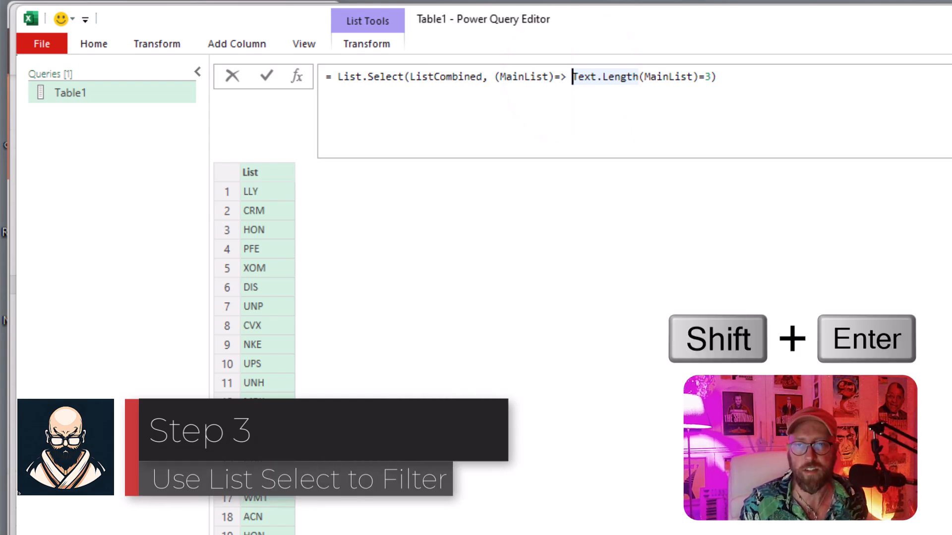
key(shift+enter)
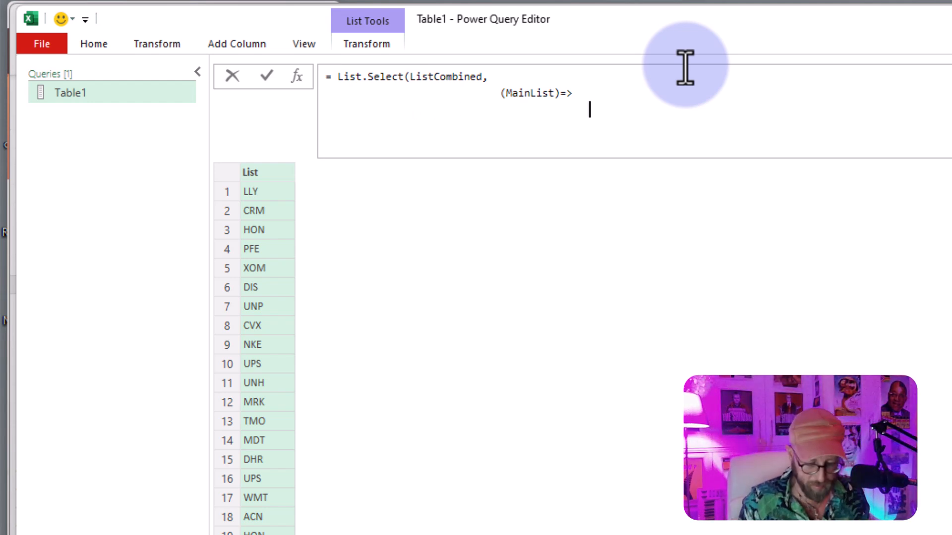
Add the inner List.Select(ListCombined, (SubList)=> MainList = SubList) comparison
text(listsel)
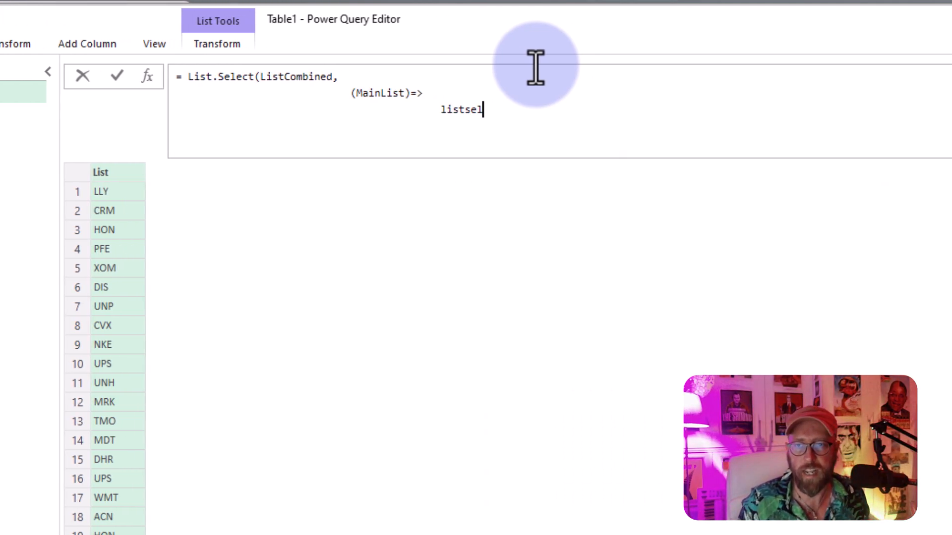
text(List.Select()
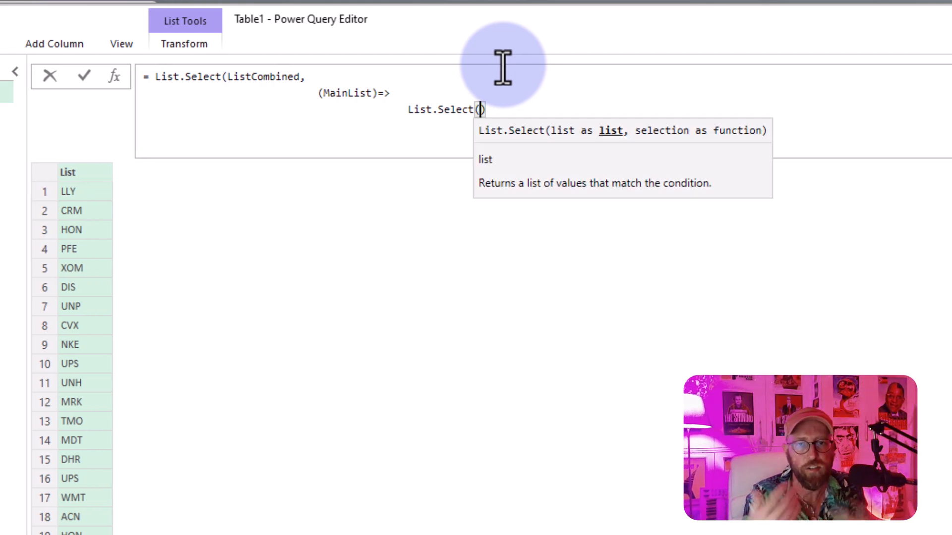
double_click(354, 94)
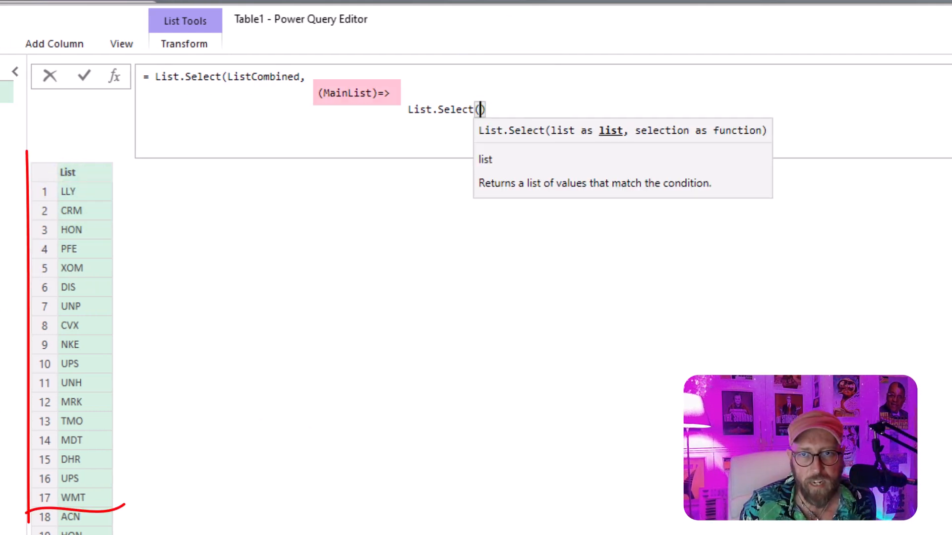
mouse_move(447, 159)
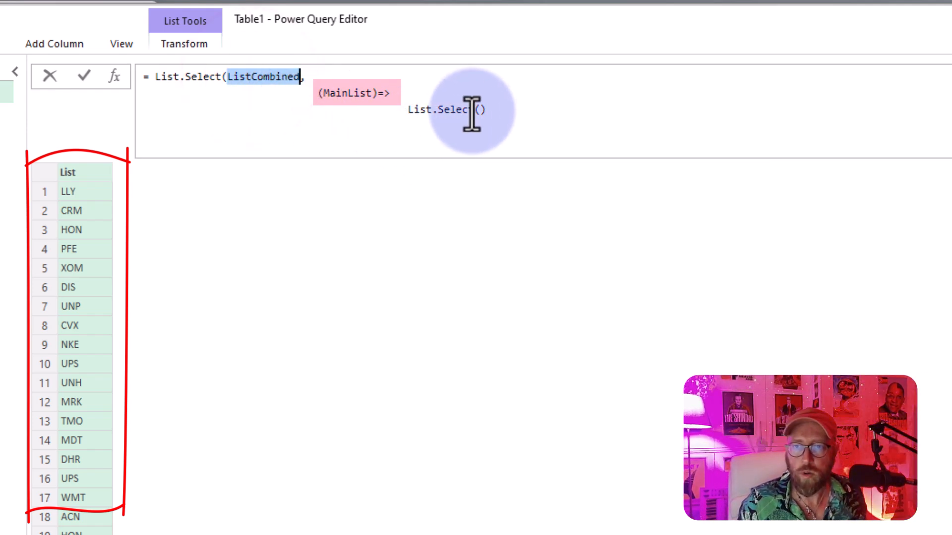
text(ListCombined, (each)
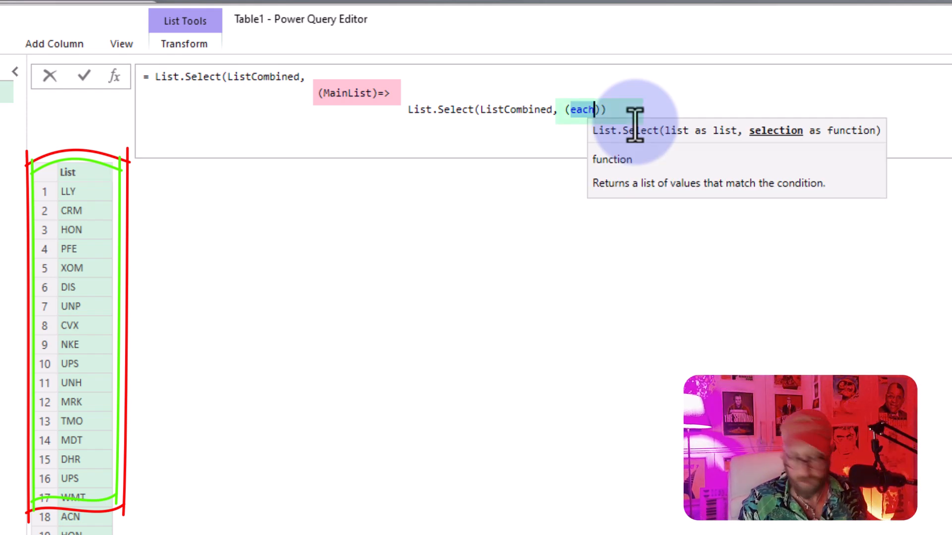
text(SubList)
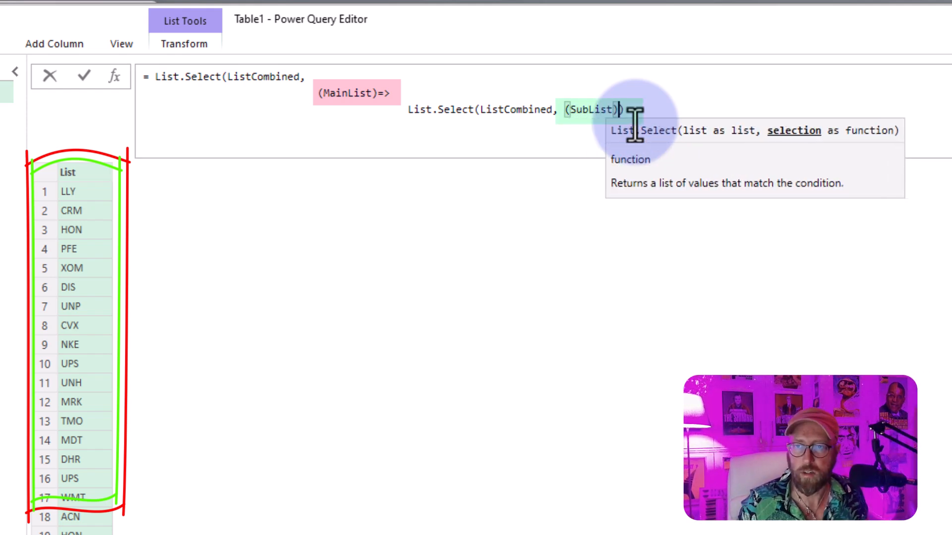
text(=> MainList)
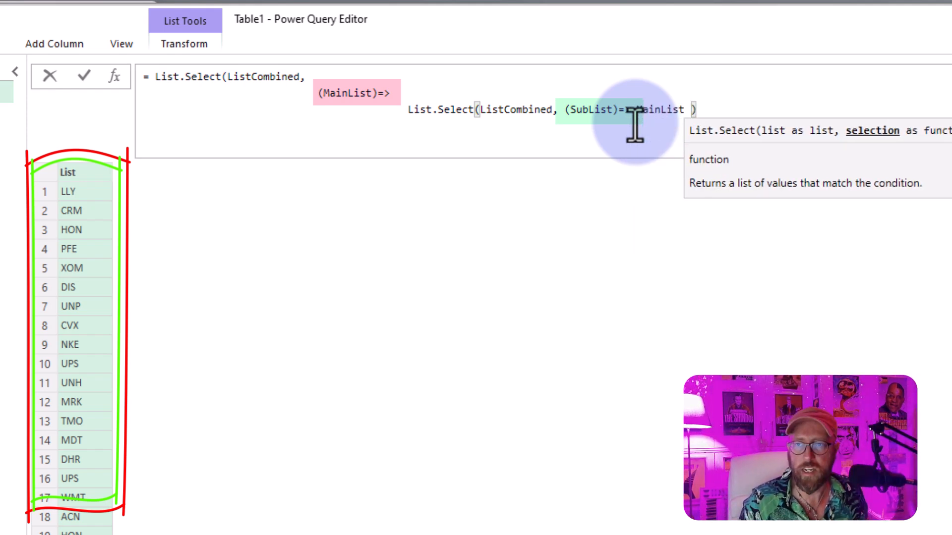
text(= SubList)
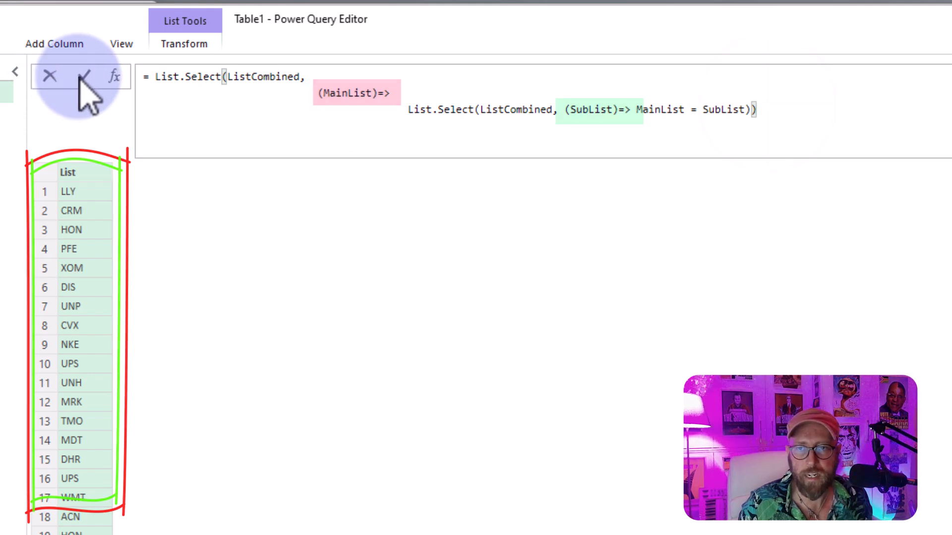
Count matches with List.Count and keep codes whose count equals 6
click(83, 76)
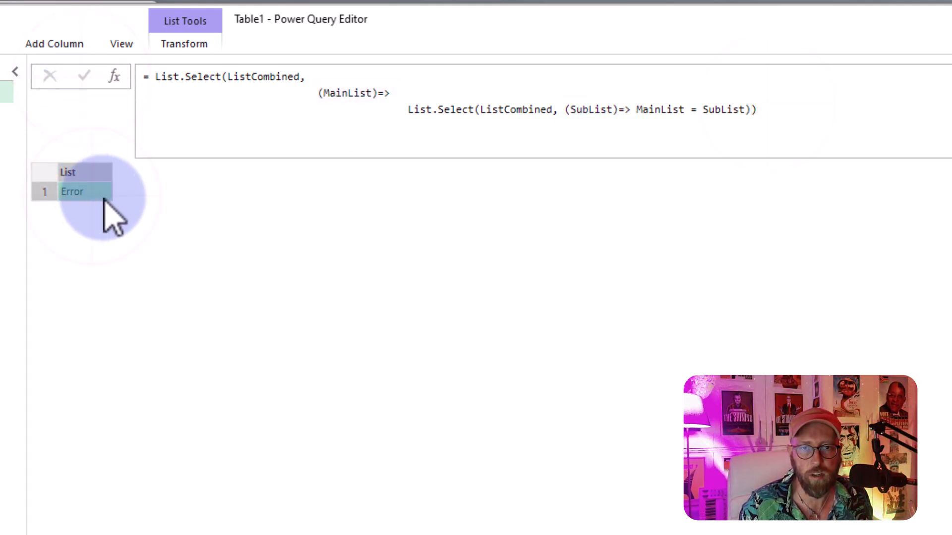
click(482, 109)
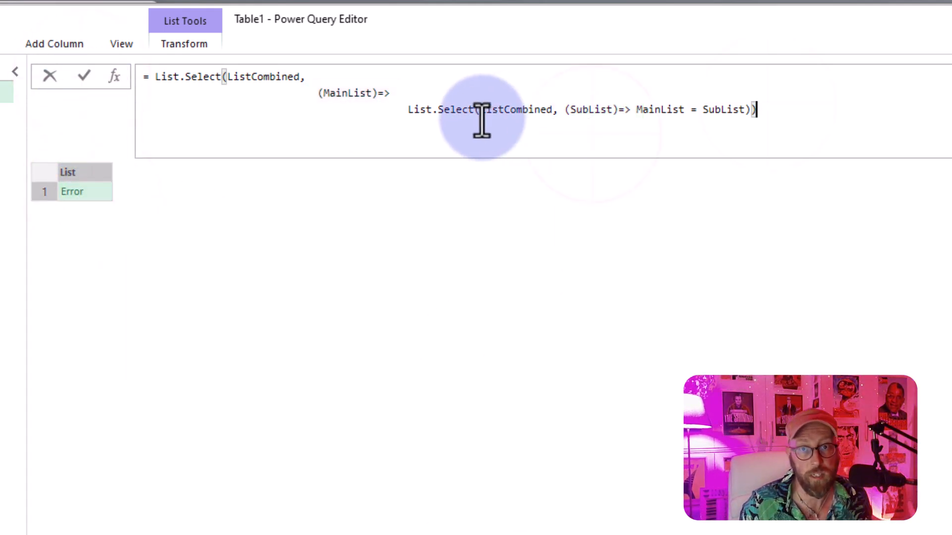
mouse_move(519, 109)
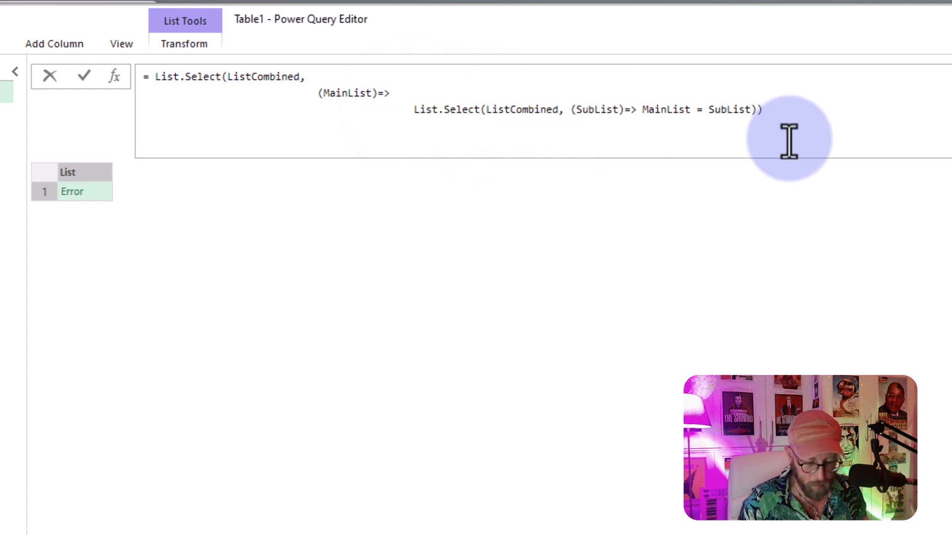
text(List.Count()
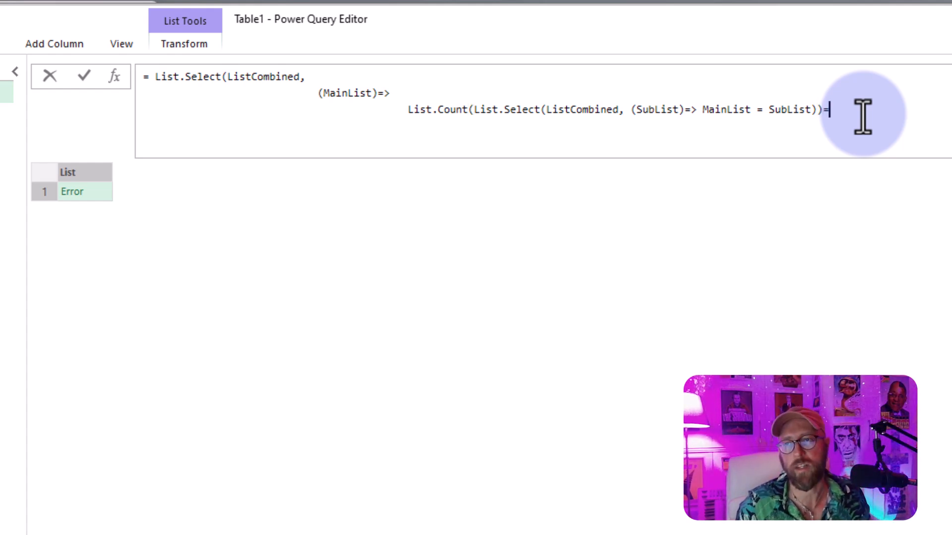
text(6))
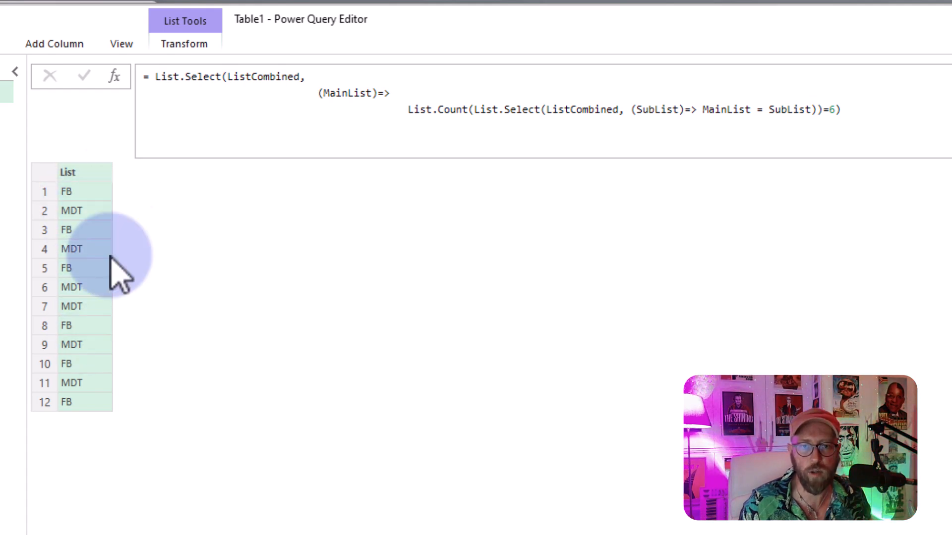
mouse_move(73, 213)
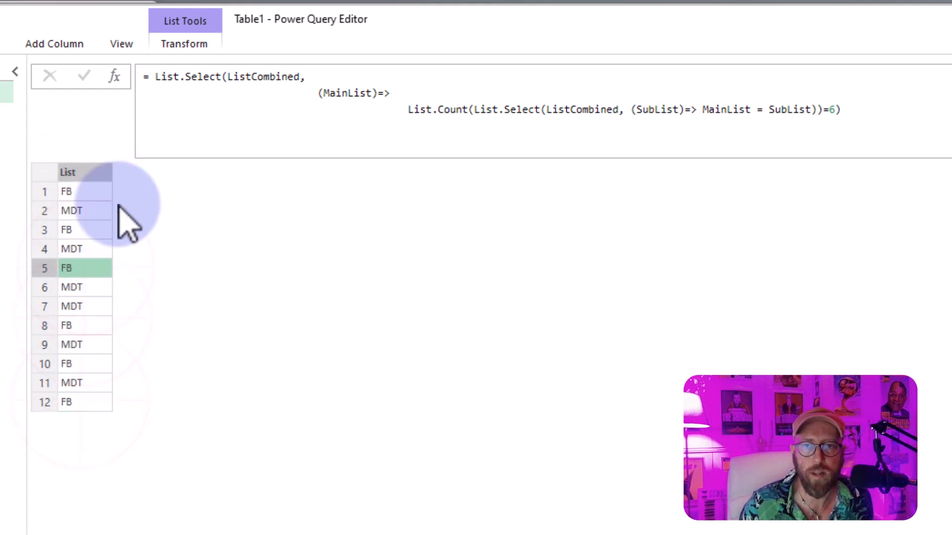
Wrap the List.Select expression in List.Distinct so FB and MDT appear once
click(271, 101)
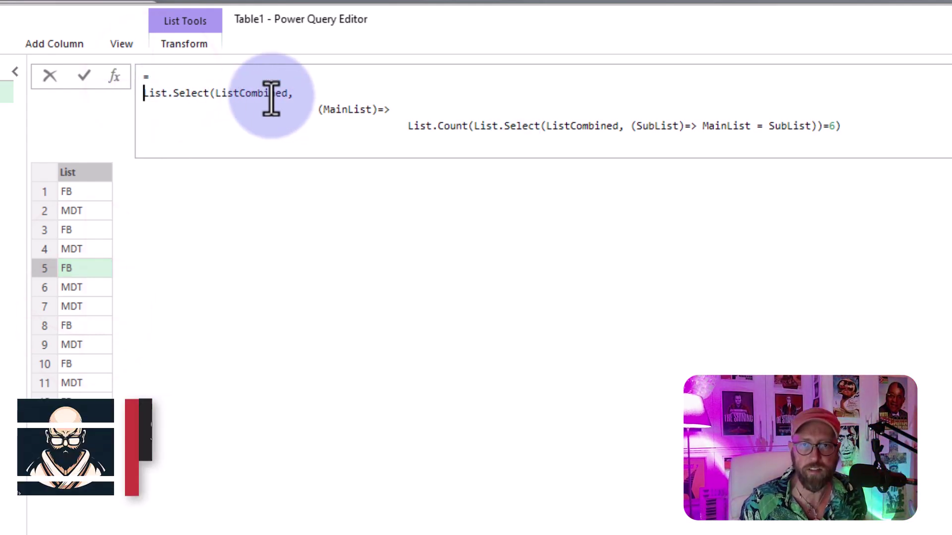
text(listd)
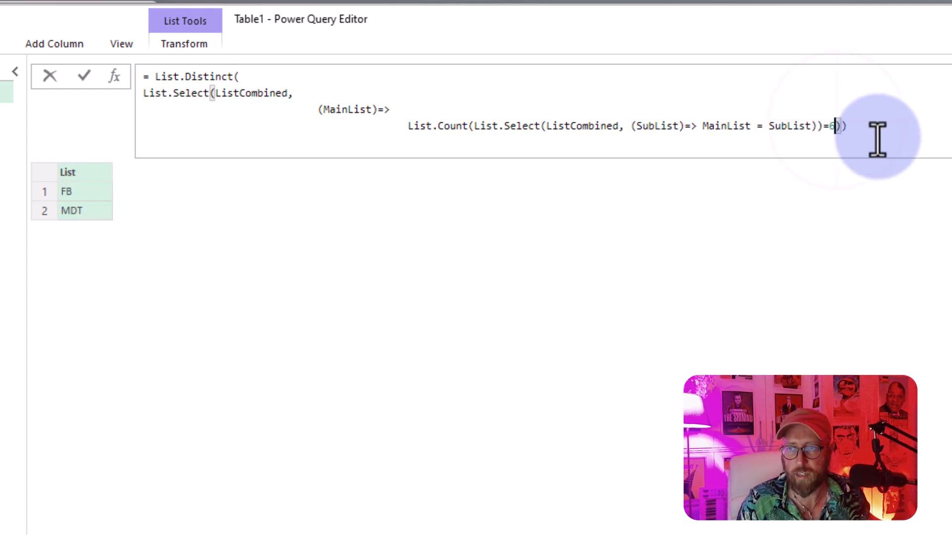
text(3)
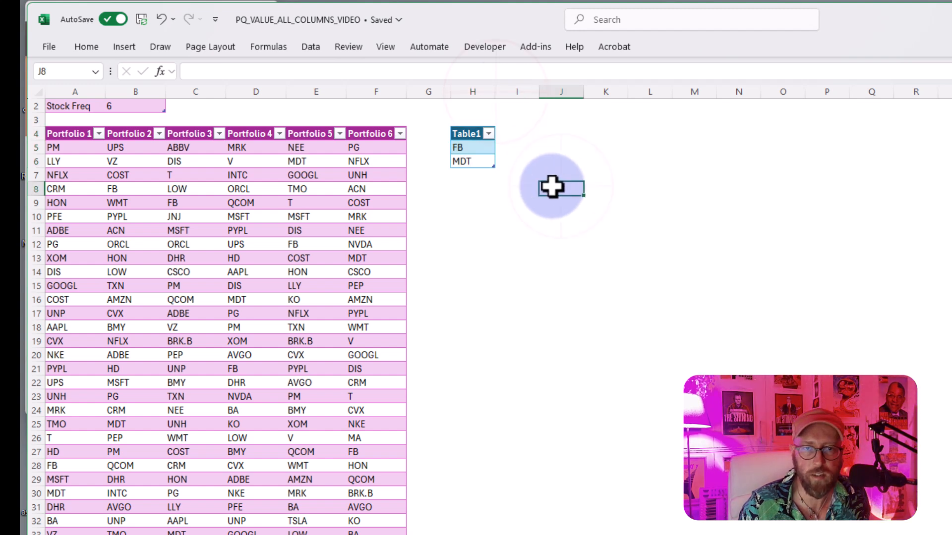
Make the Stock Freq cells a table holding 4 and load it into Power Query
click(316, 244)
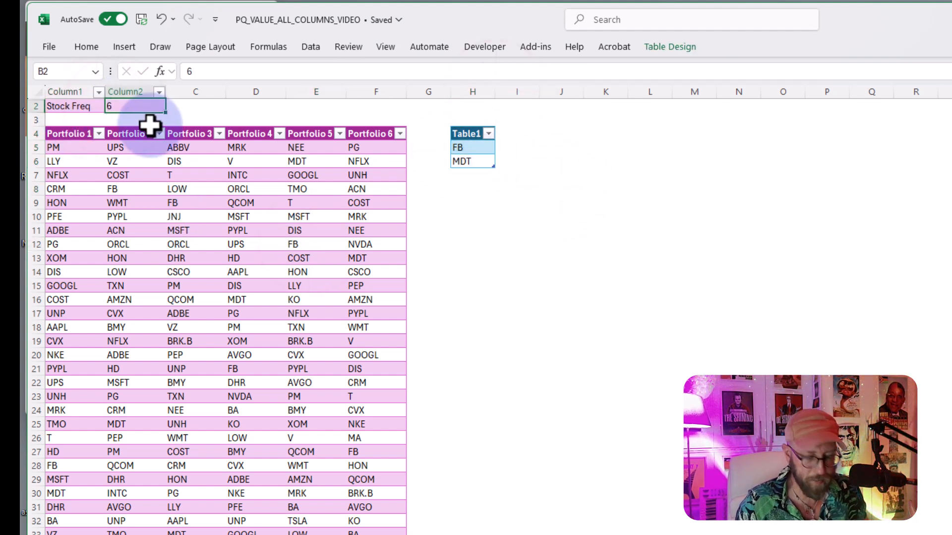
click(255, 258)
text(4)
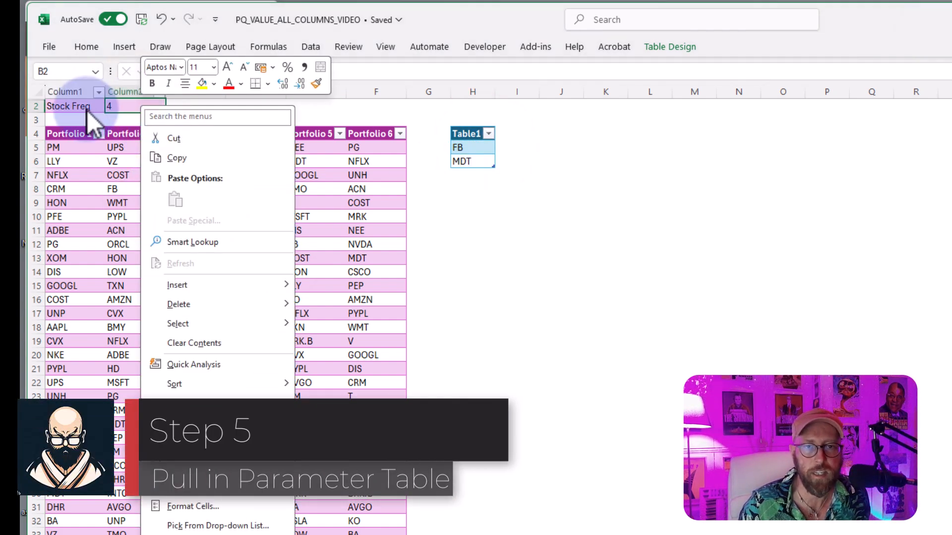
click(310, 46)
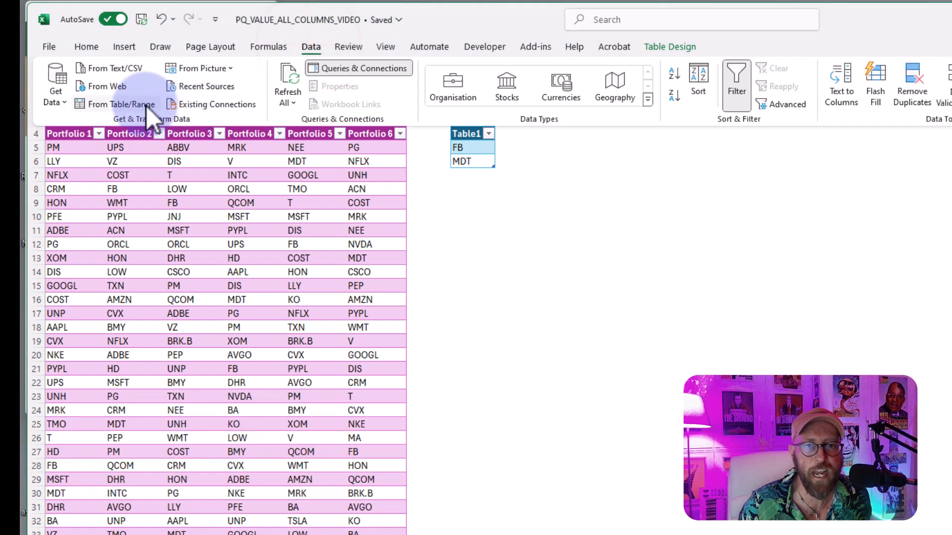
click(120, 103)
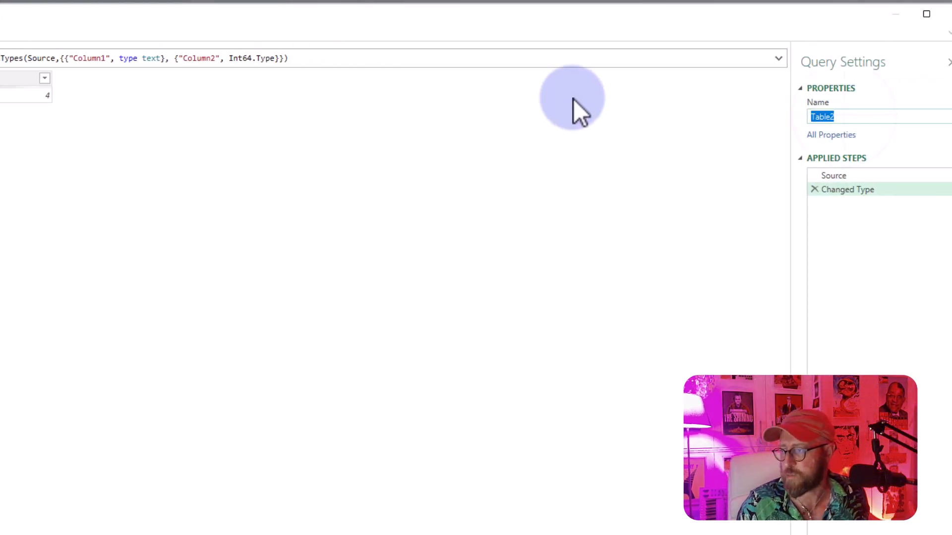
Rename the query paramcount, apply Table.Transpose, and use the first row as headers
text(paramcount)
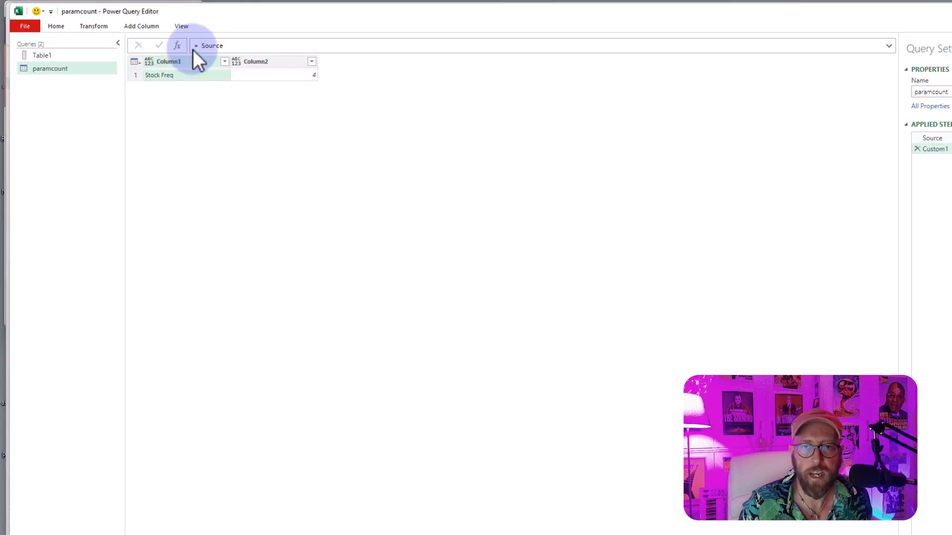
text(=table)
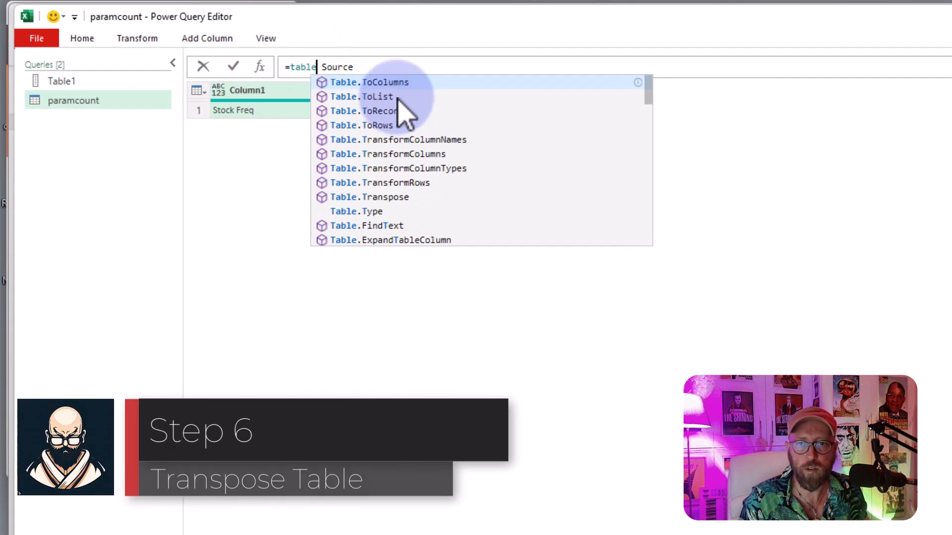
click(369, 196)
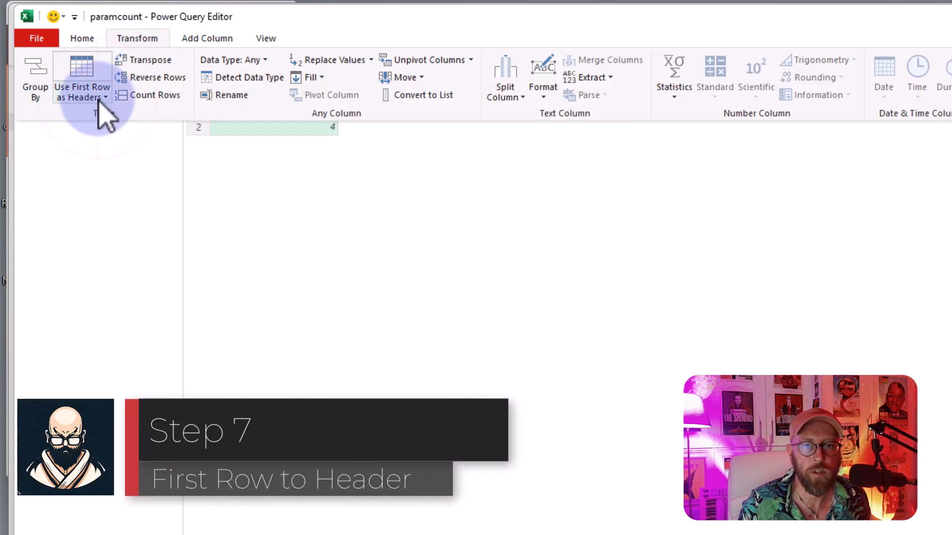
click(81, 78)
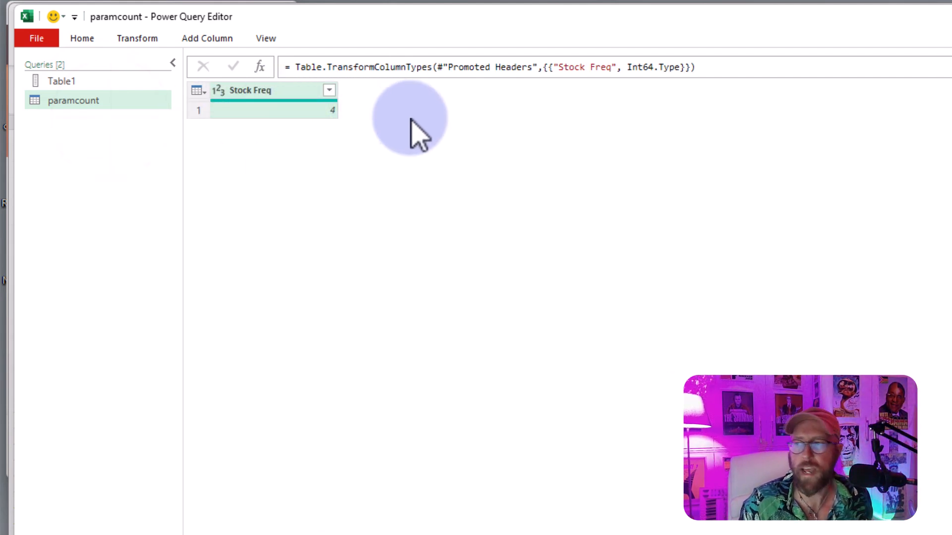
click(61, 81)
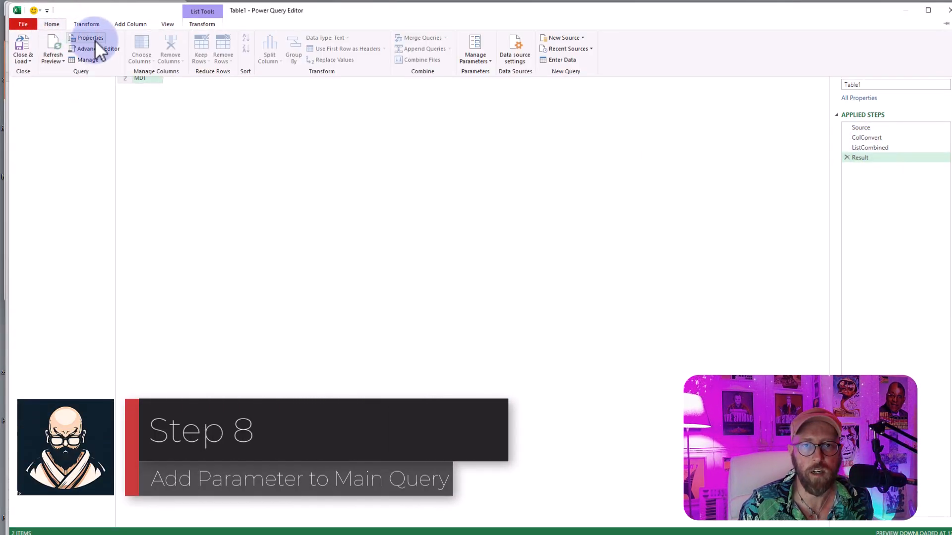
In the Advanced Editor, replace the hard-coded 6 with paramcount[Stock Freq]
click(86, 49)
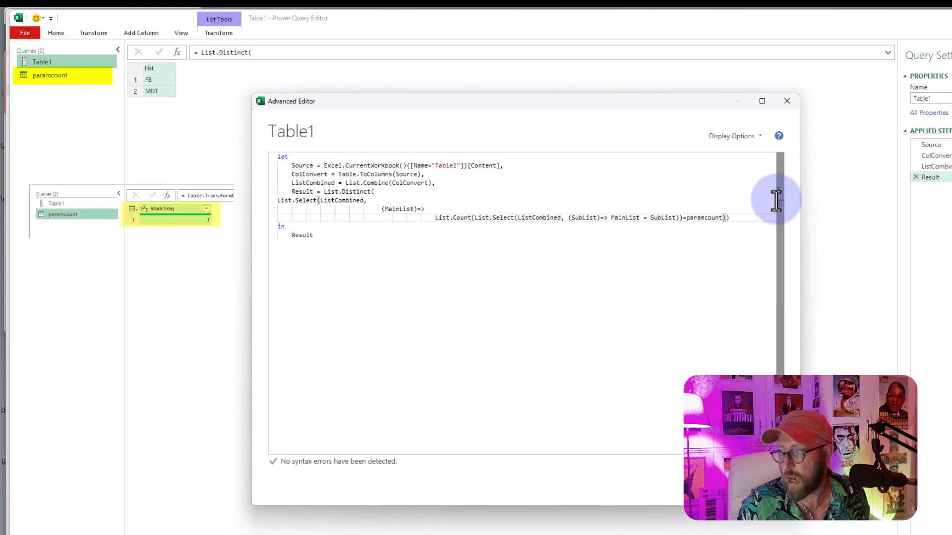
text([Stock])
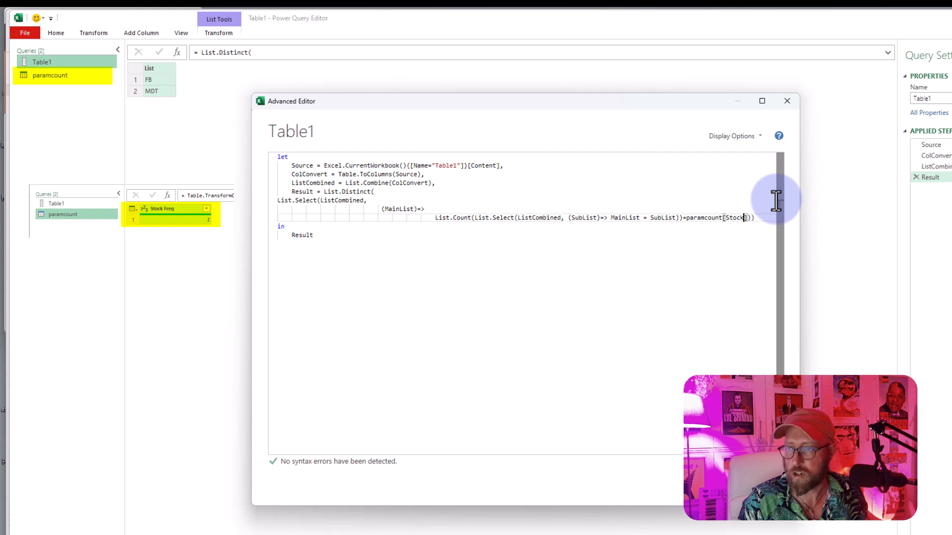
text(Freq)
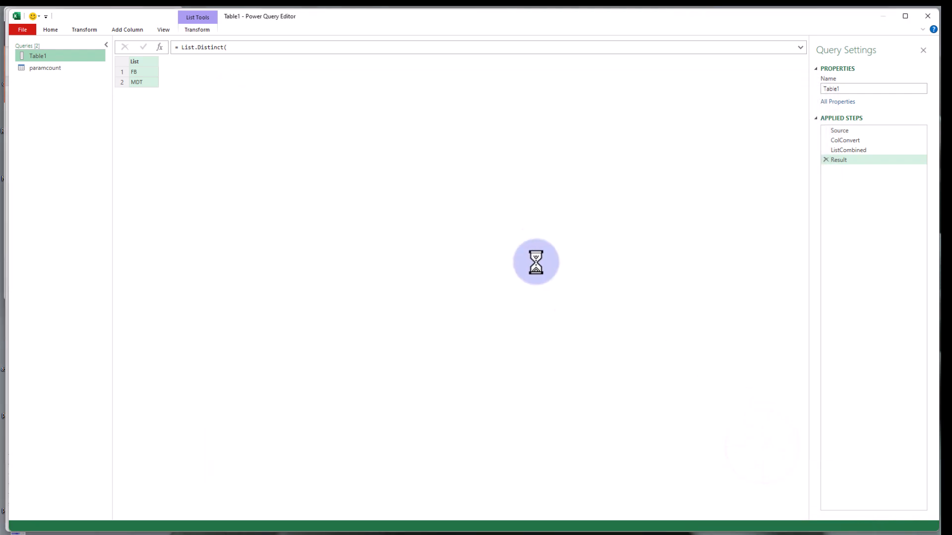
Close & Load the query to the worksheet, refreshing Table1 with twelve tickers
click(51, 29)
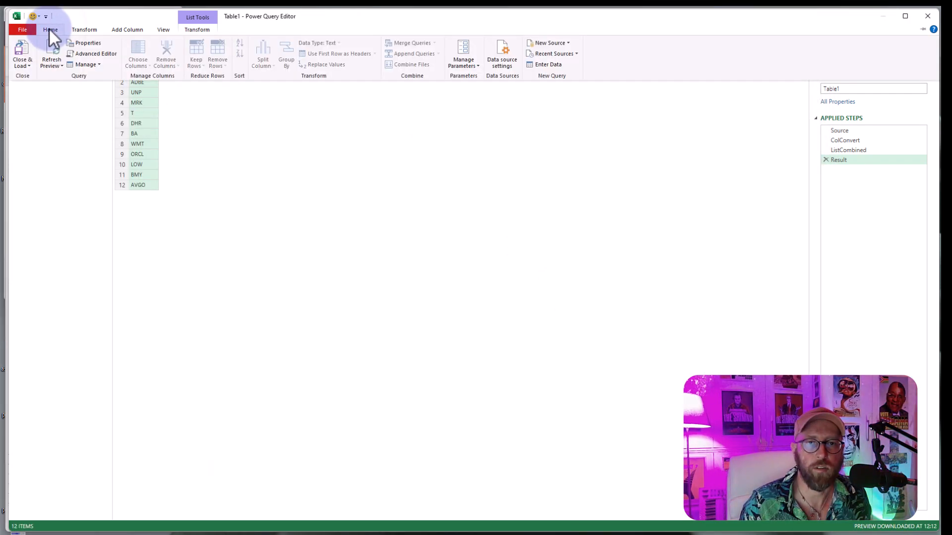
click(21, 60)
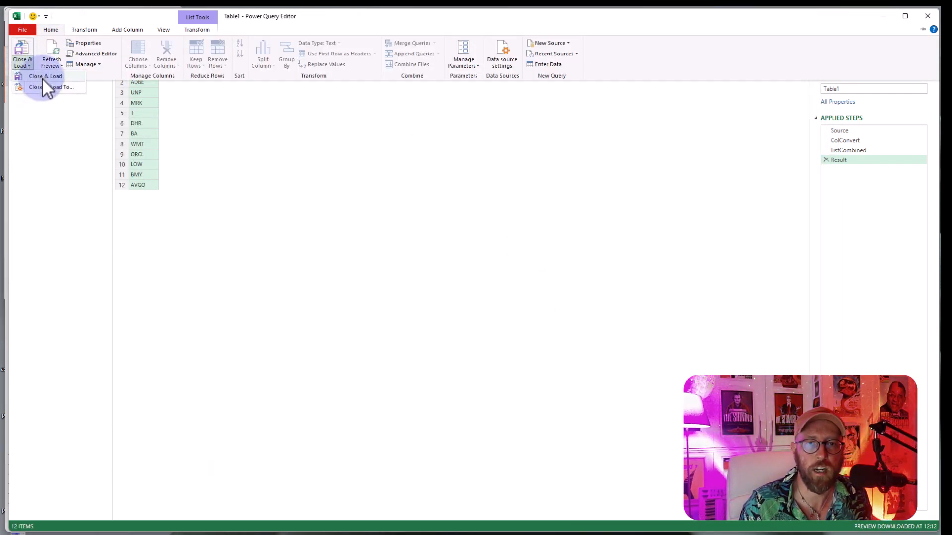
click(45, 76)
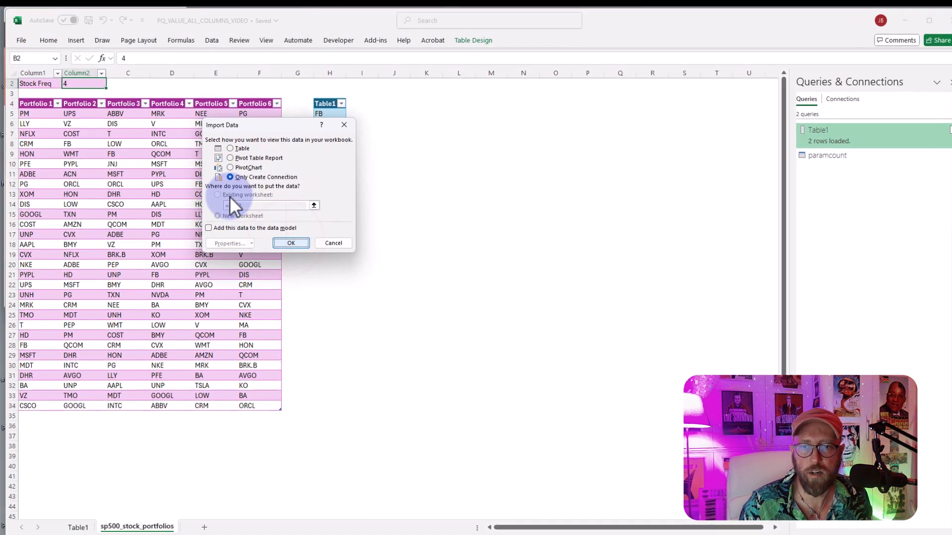
click(290, 243)
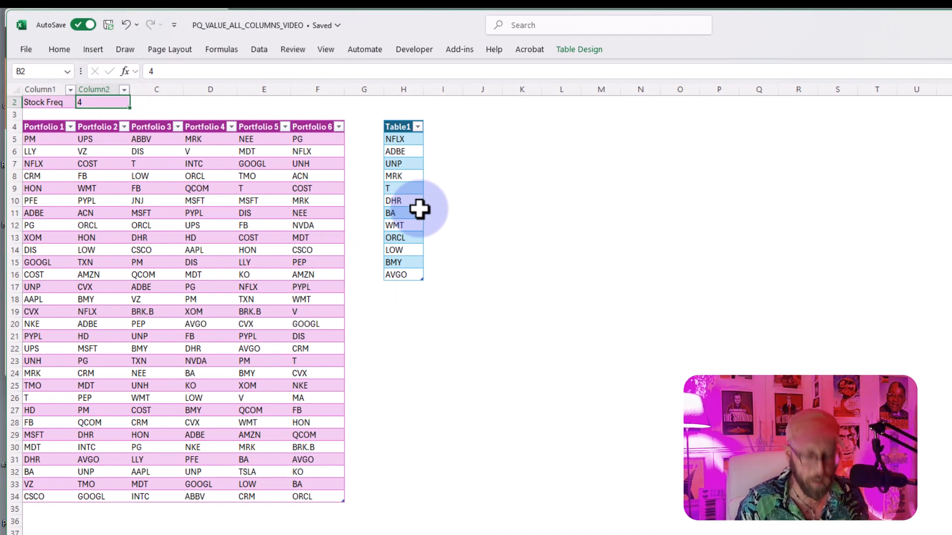
Set Stock Freq to 6 and refresh Table1 down to FB and MDT, then change it to 3
click(211, 176)
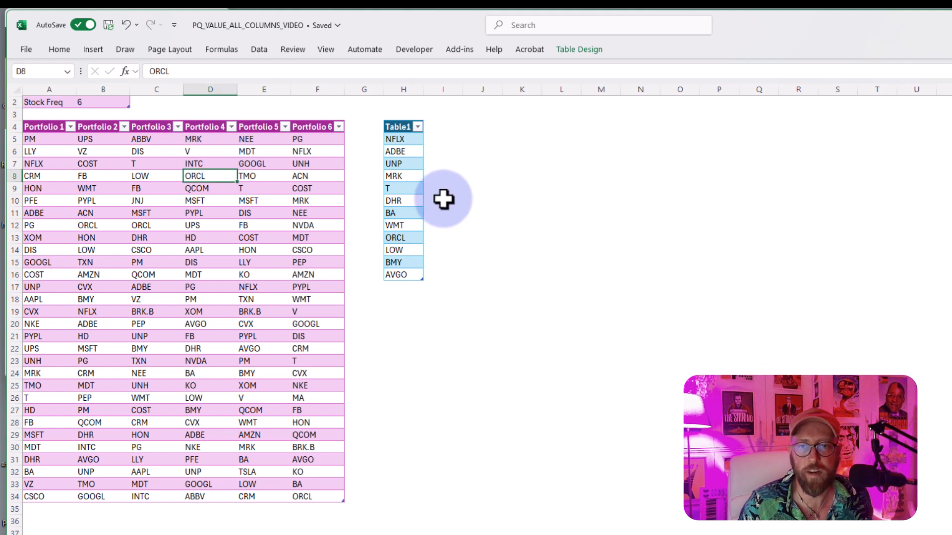
click(402, 188)
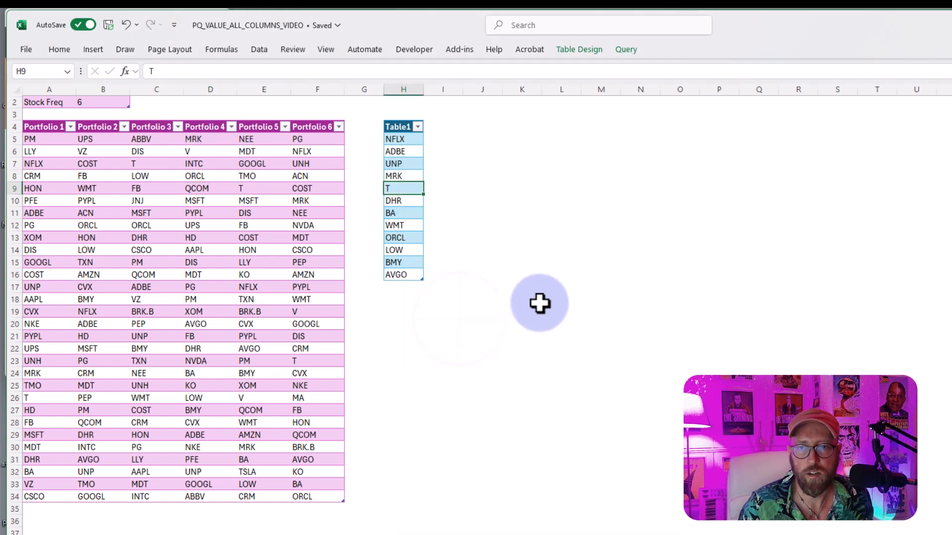
click(103, 102)
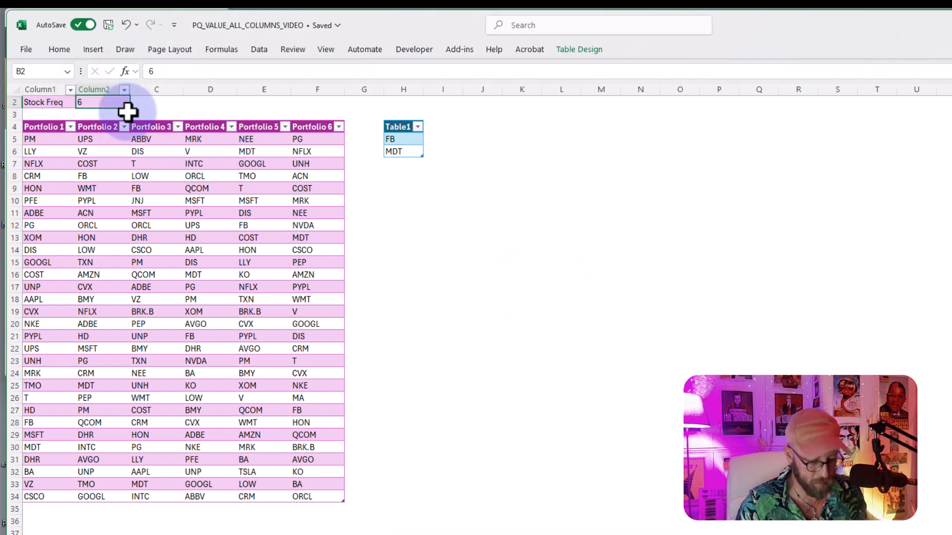
right_click(393, 151)
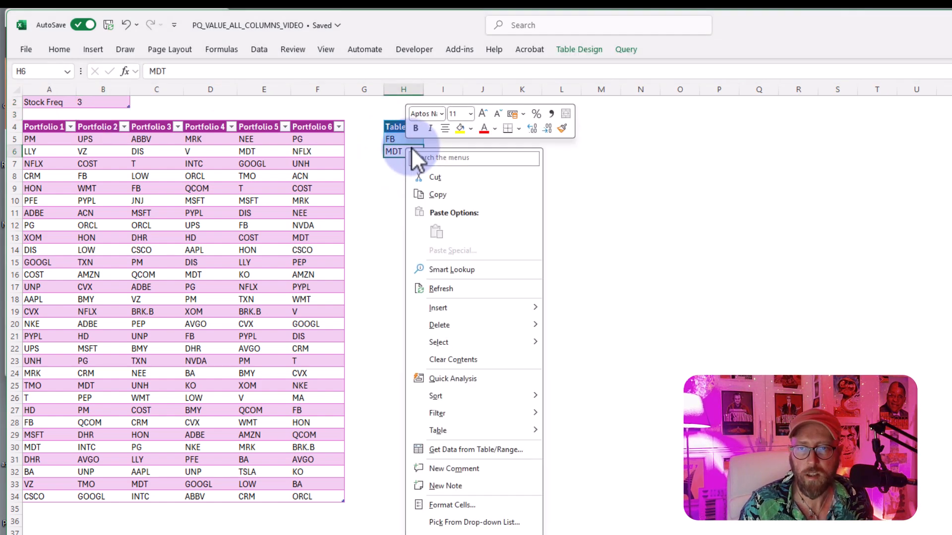